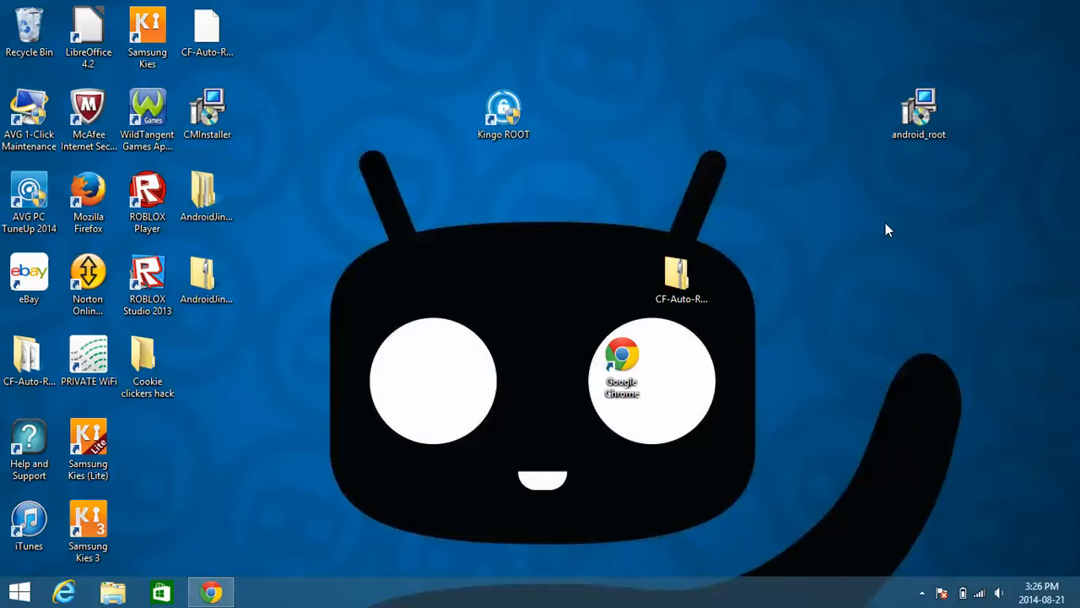
mouse_move(685, 147)
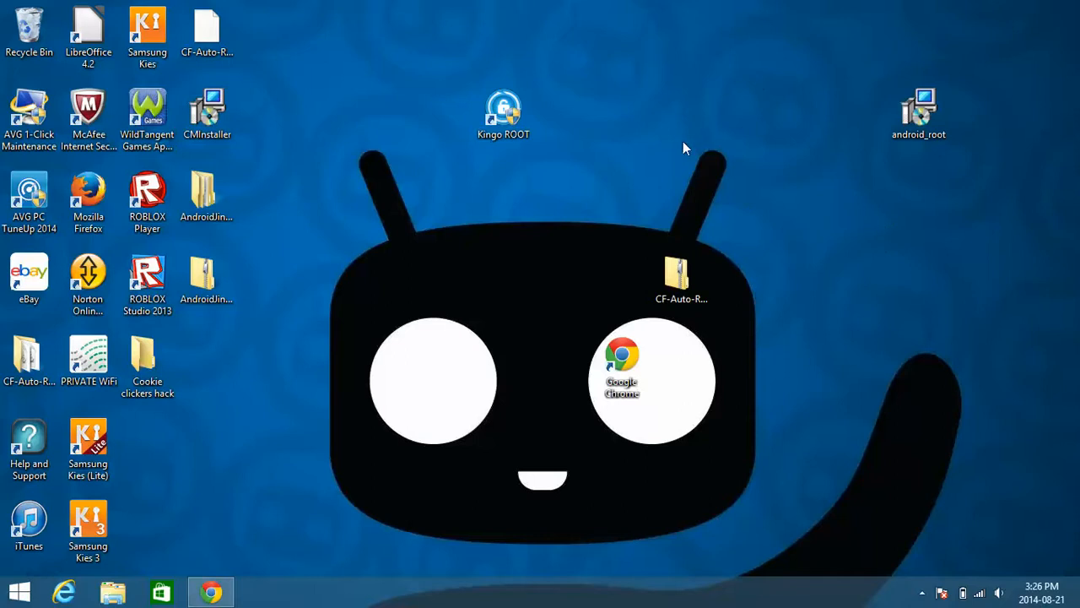
mouse_move(600, 188)
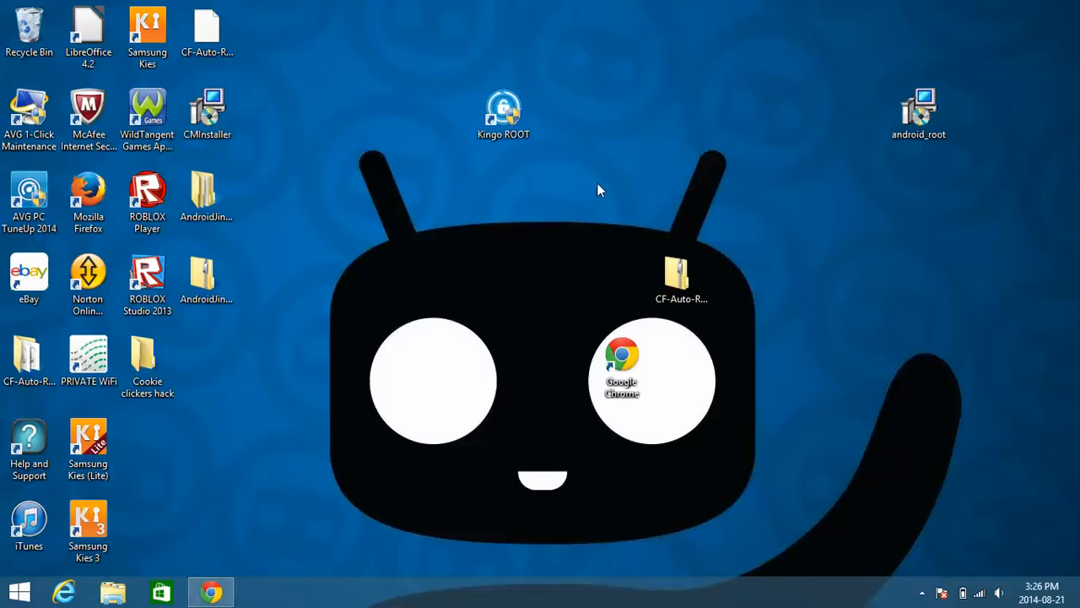
mouse_move(468, 192)
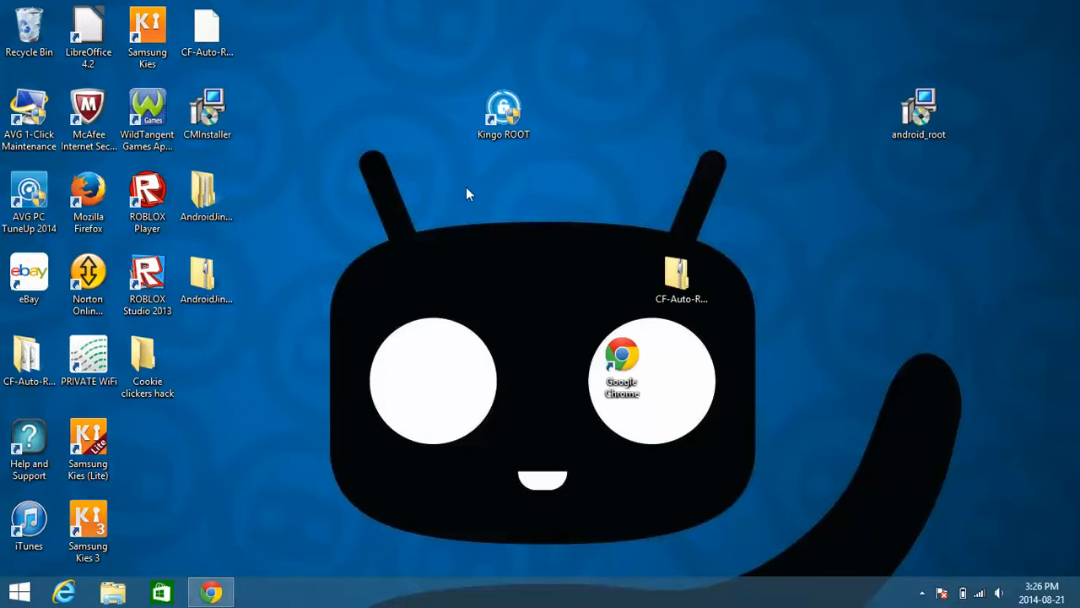
mouse_move(340, 235)
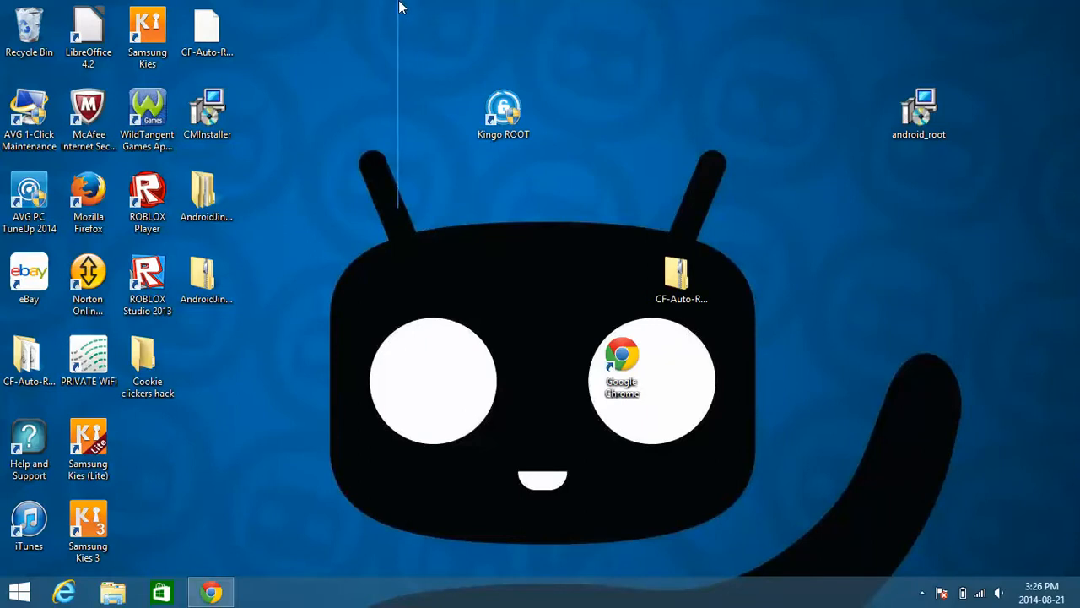
Bring Chrome back up and request the Kingo Android Root download from Download.com
click(503, 108)
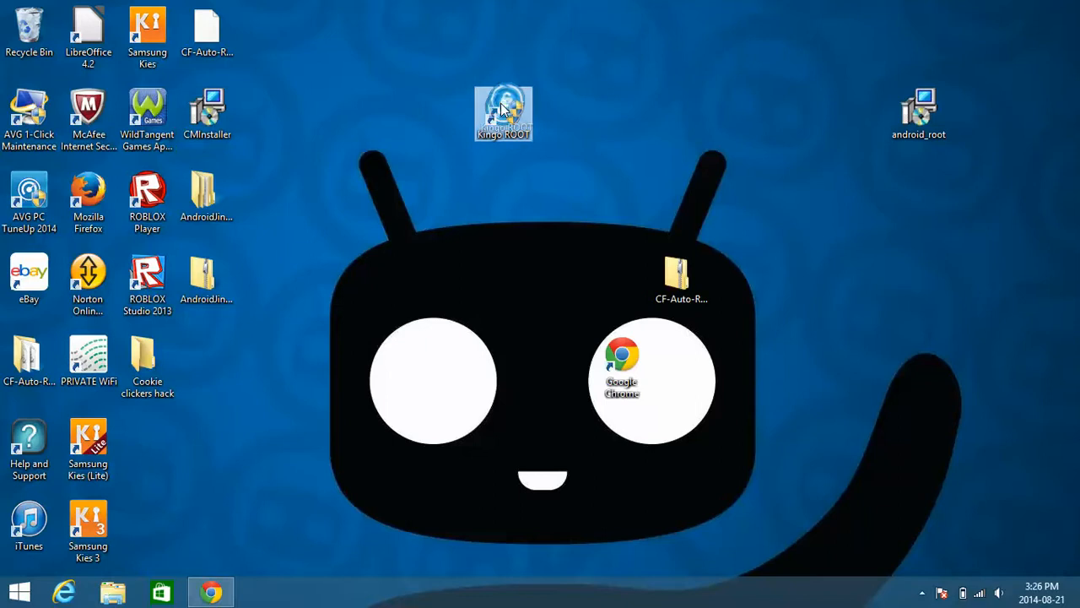
mouse_move(910, 179)
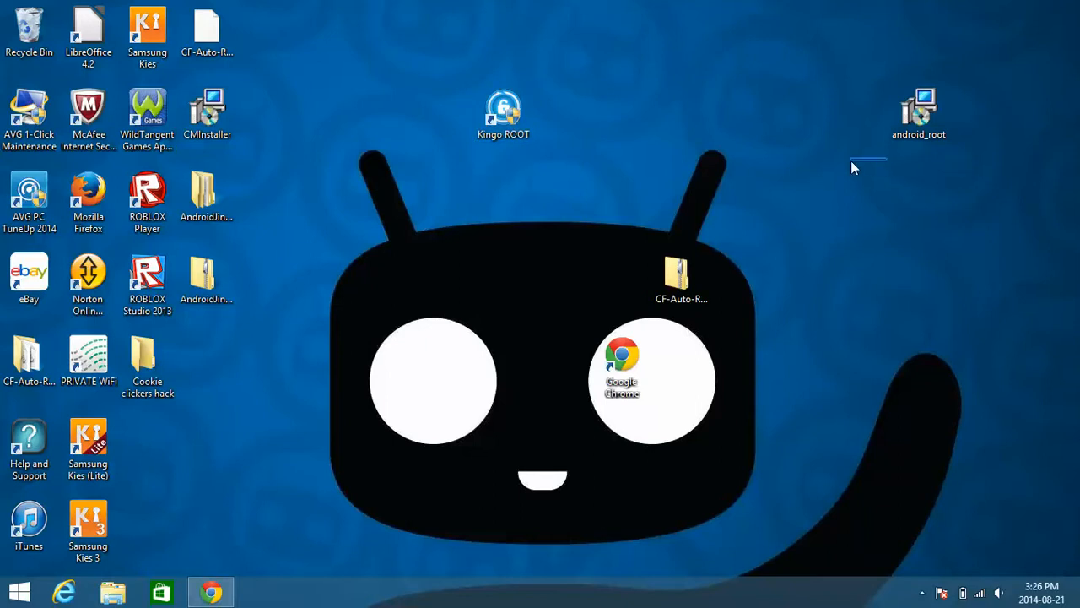
mouse_move(1024, 165)
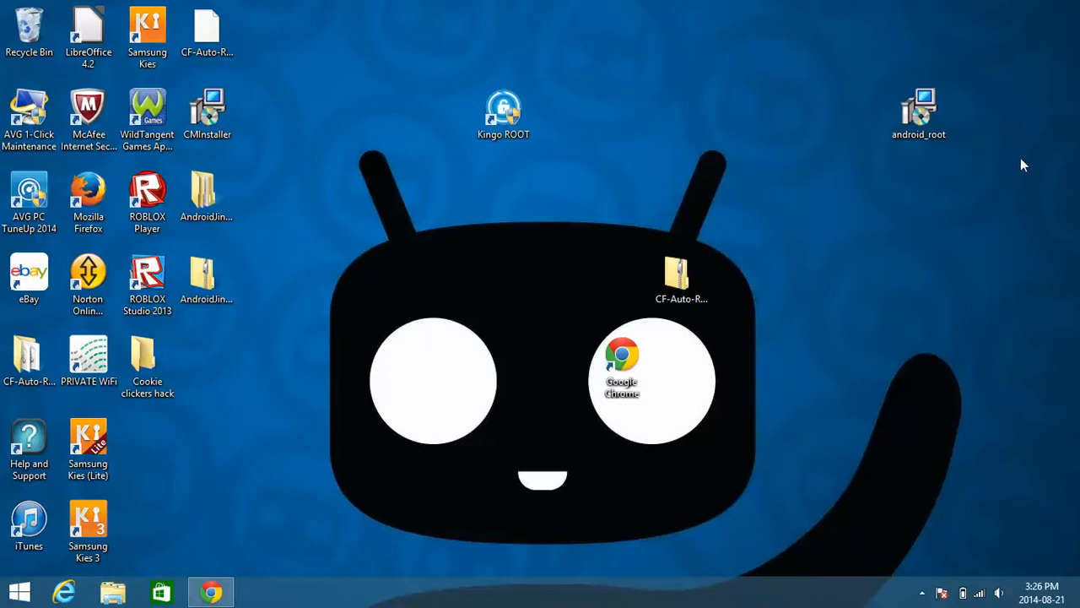
click(503, 109)
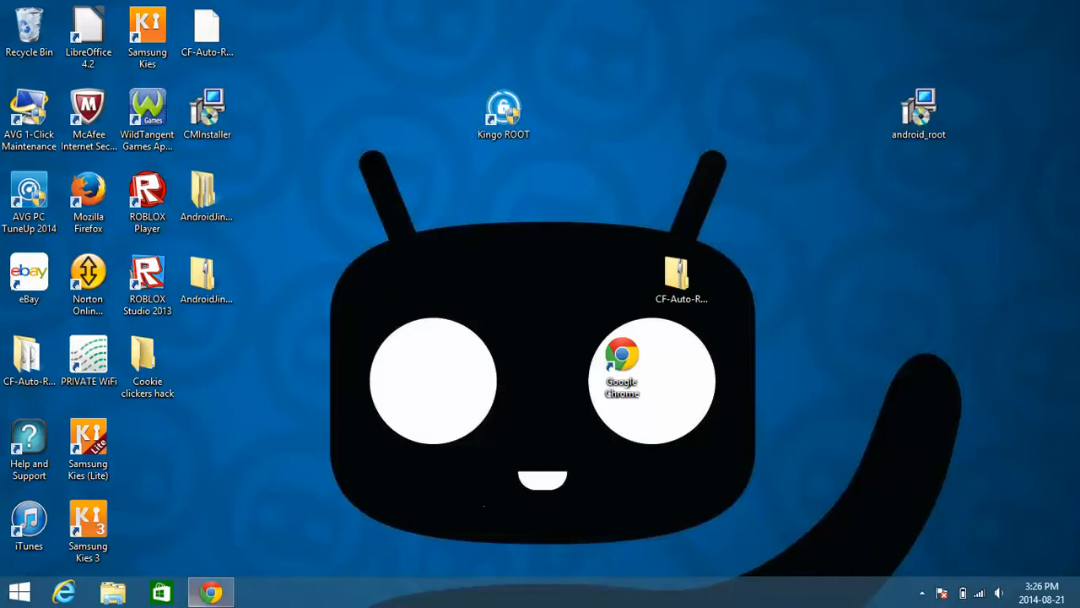
click(504, 110)
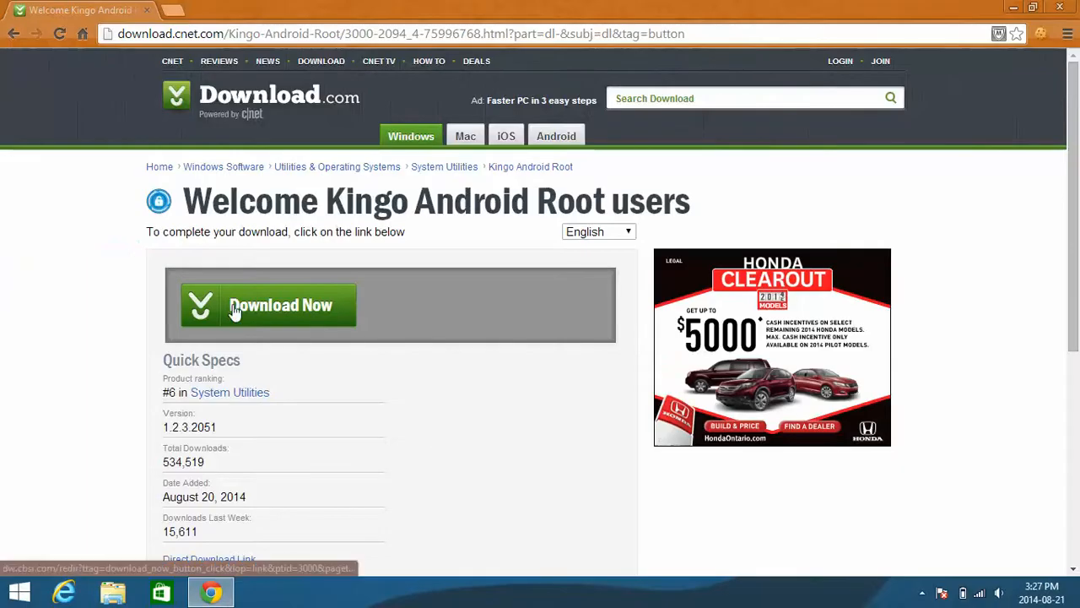
click(268, 305)
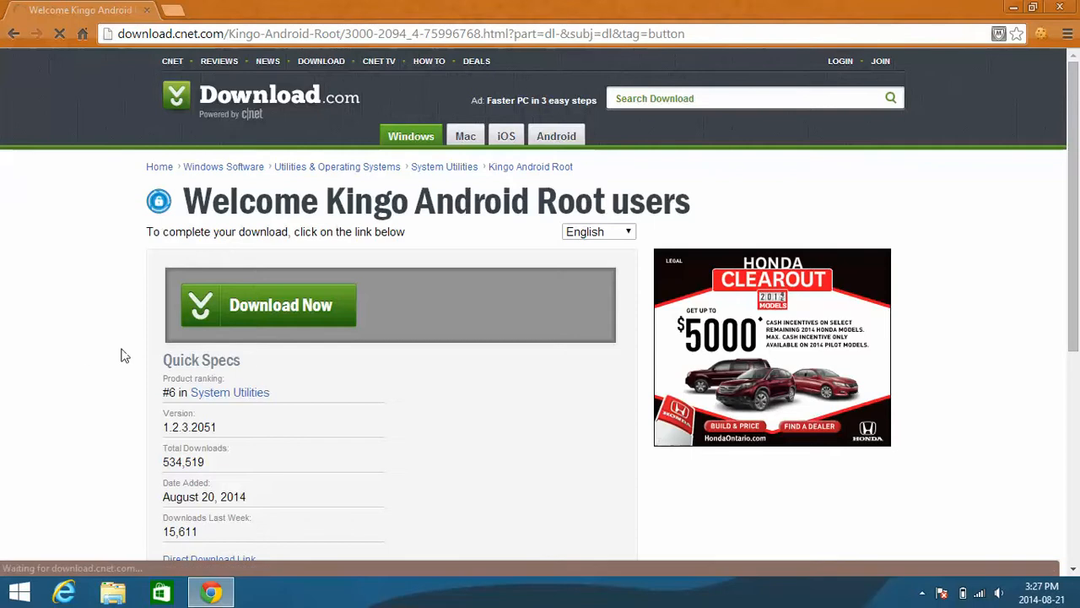
click(268, 305)
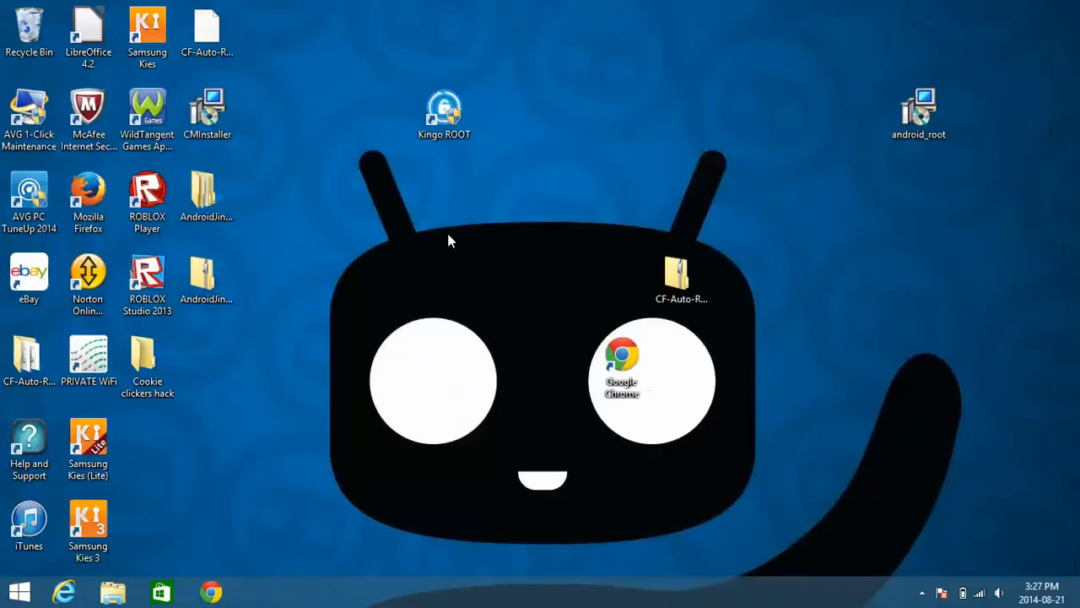
Run the android_root installer from the desktop, reaching the Kingo ROOT 1.2.3.2051 welcome step
click(924, 107)
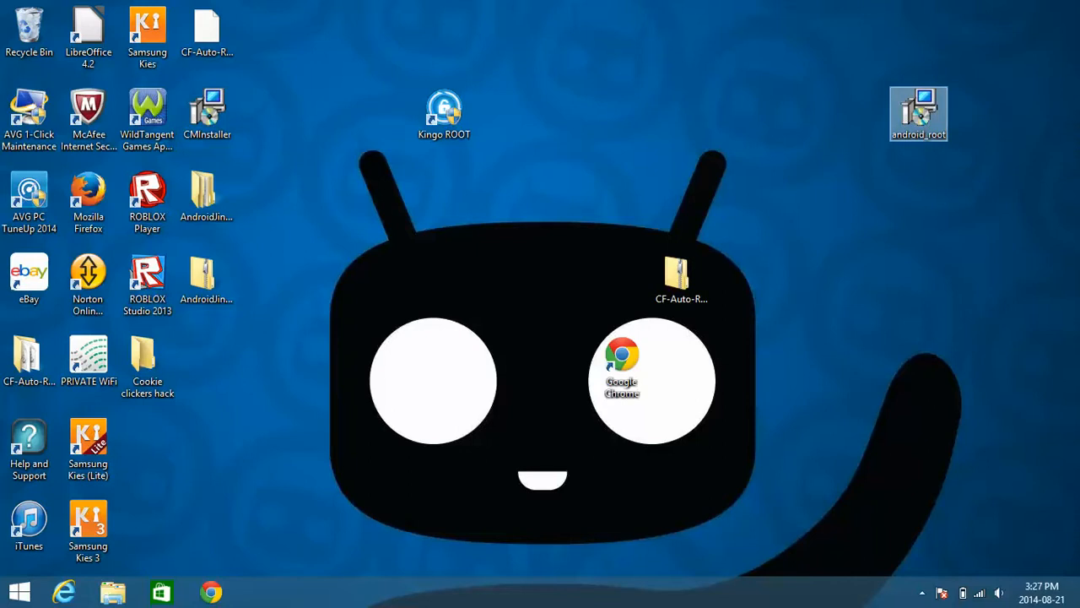
double_click(444, 106)
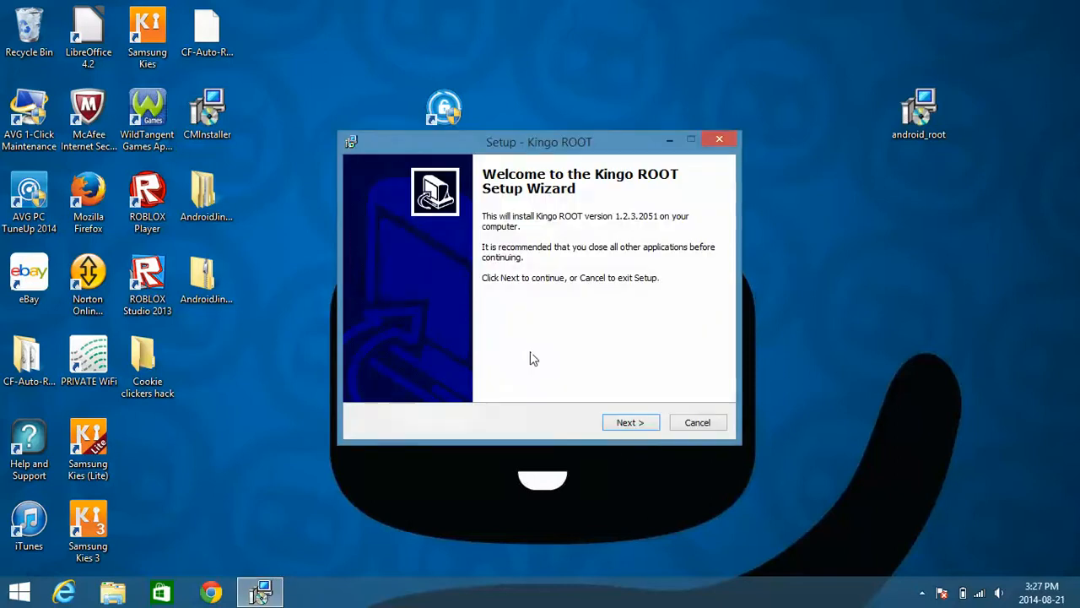
Accept the licence and keep the default shortcut folder and desktop icon through to the summary
click(630, 422)
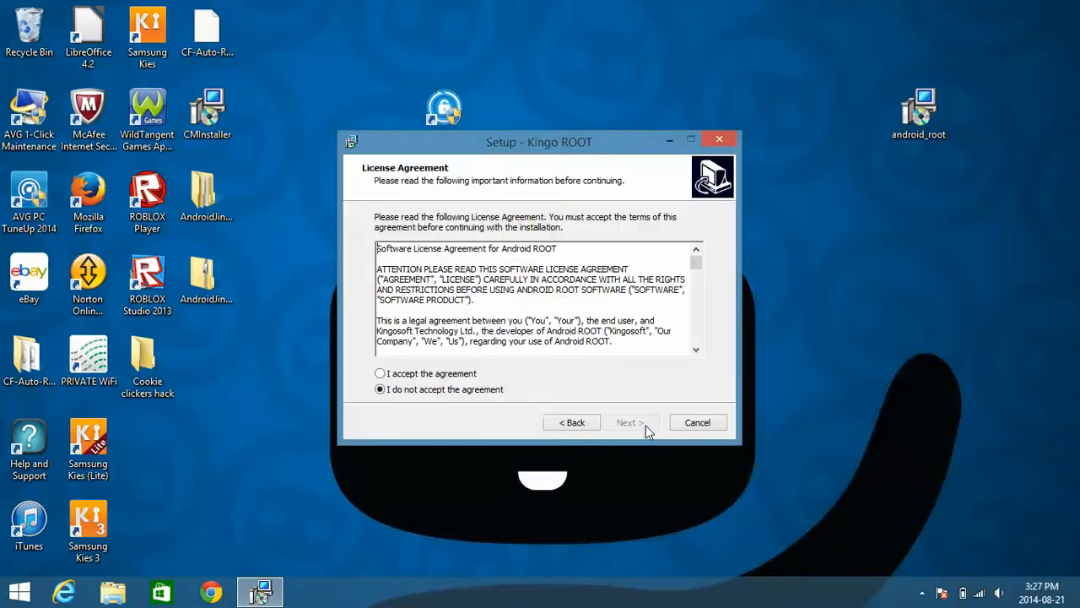
click(380, 373)
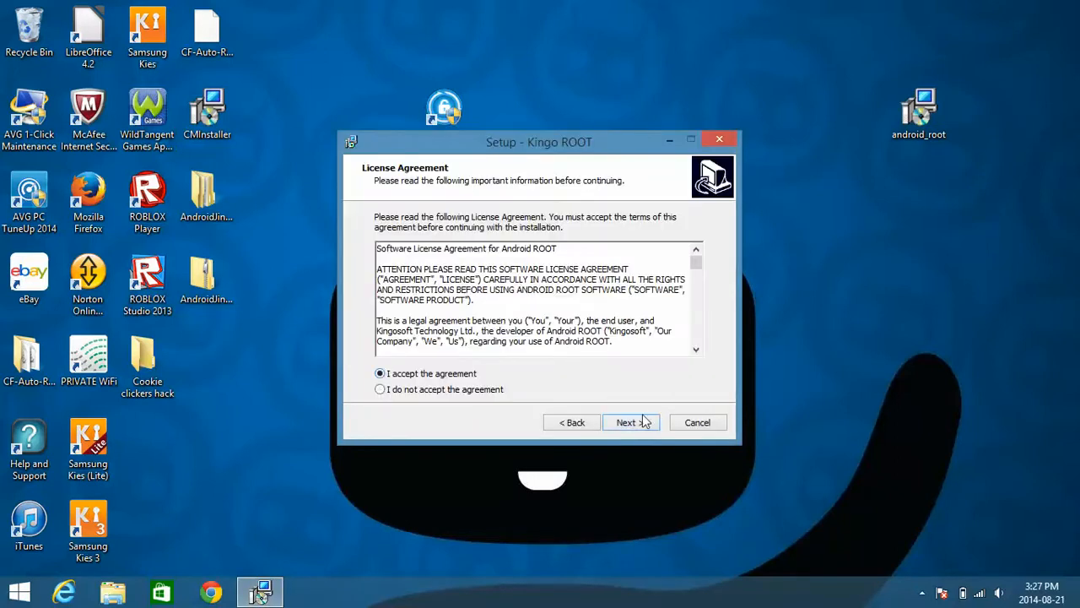
click(630, 422)
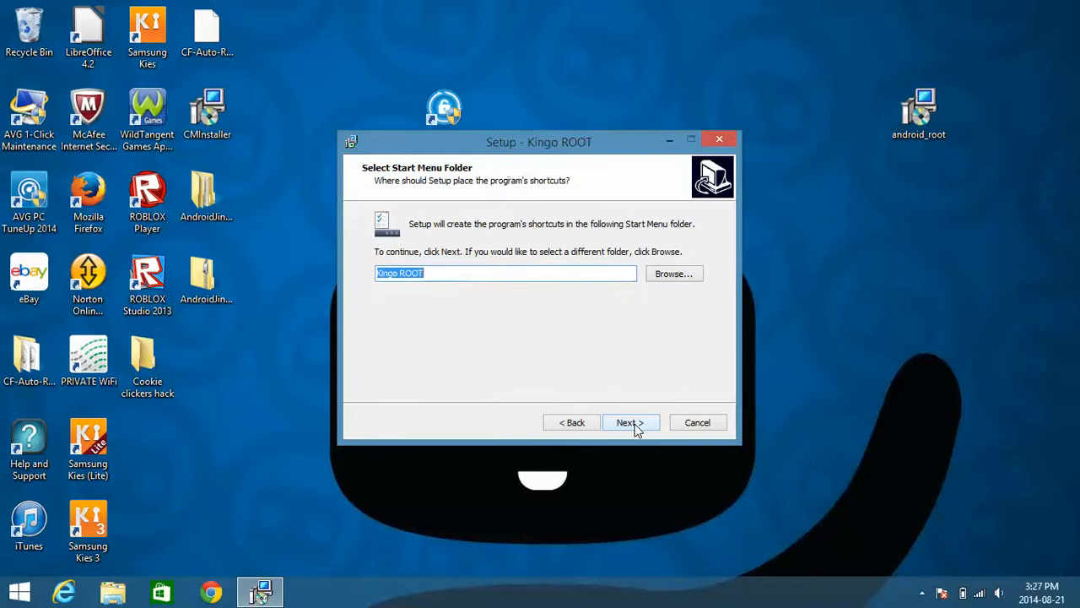
click(630, 422)
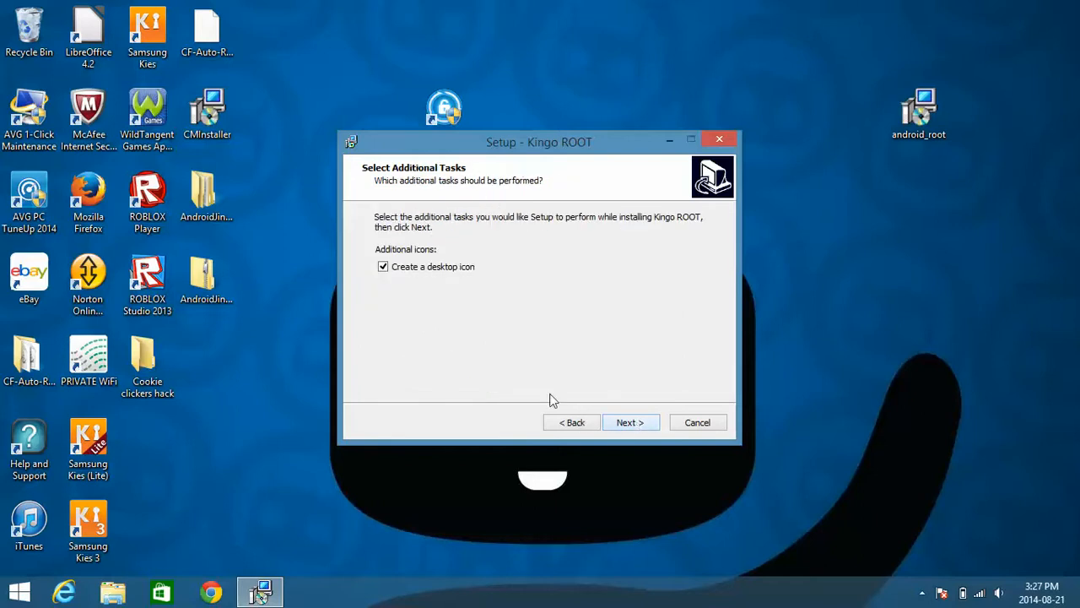
click(630, 422)
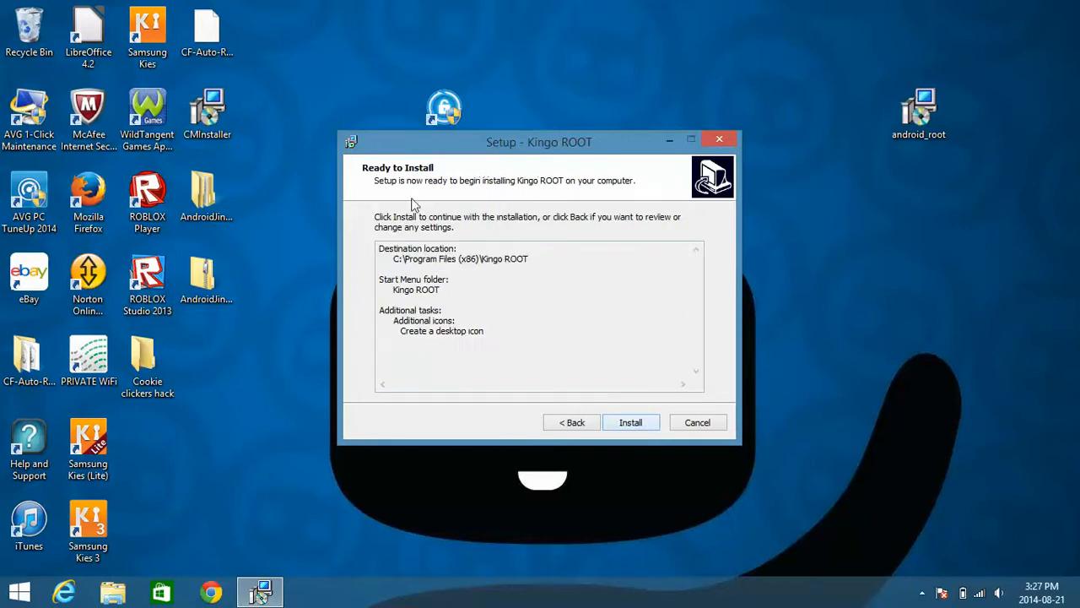
mouse_move(567, 424)
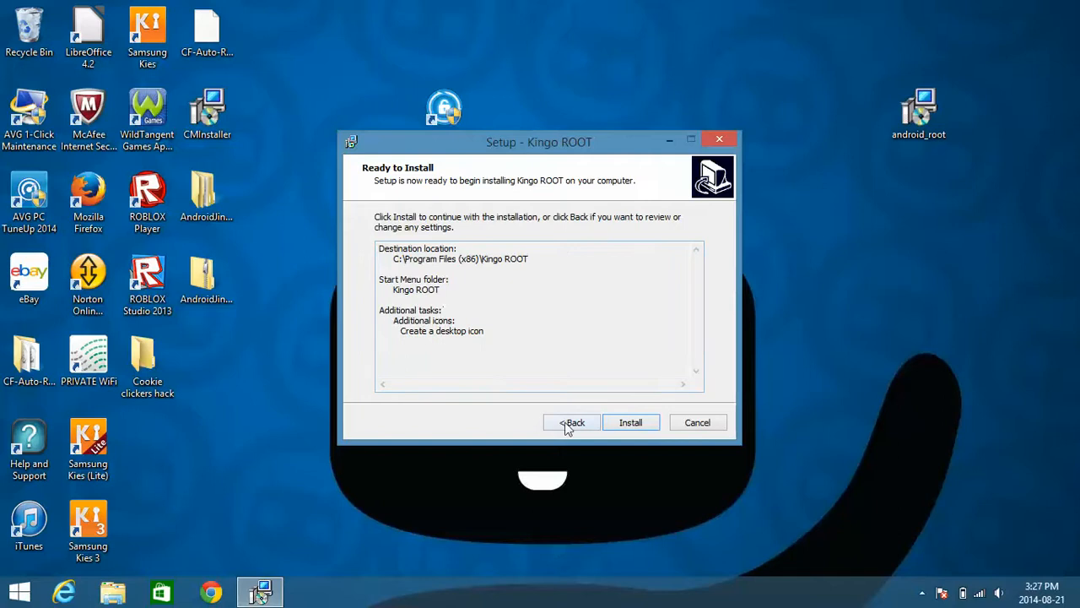
Step back through the wizard, return to the summary, then cancel setup and confirm exiting
click(572, 422)
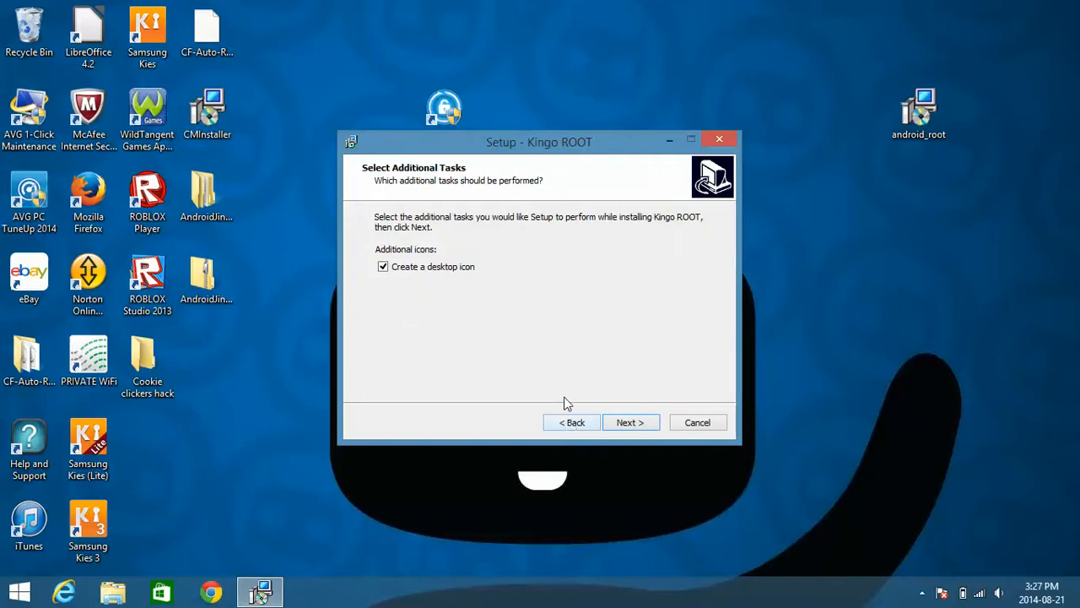
click(630, 422)
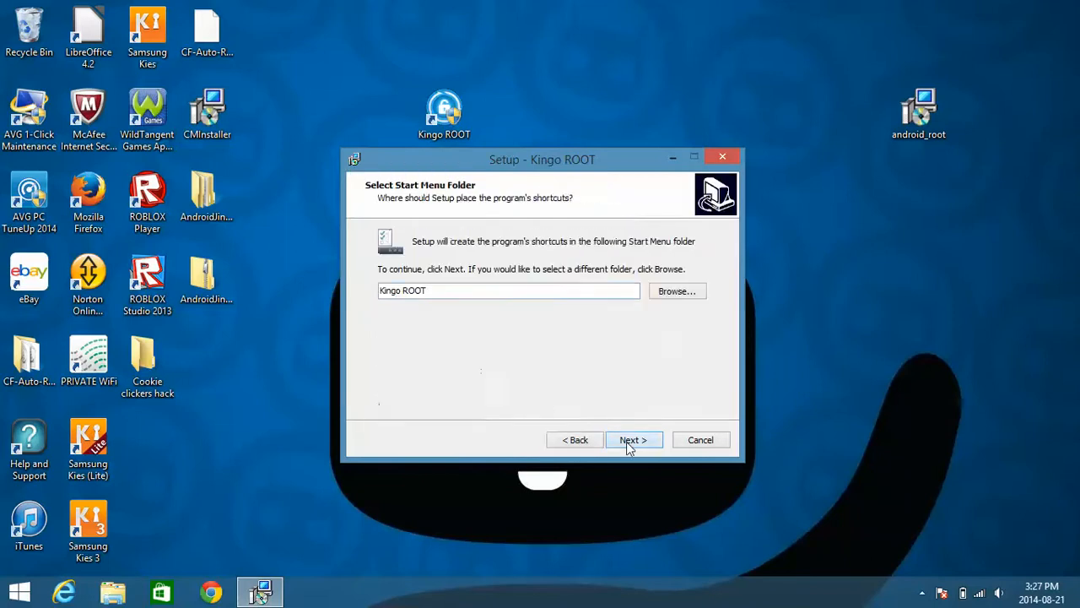
click(633, 439)
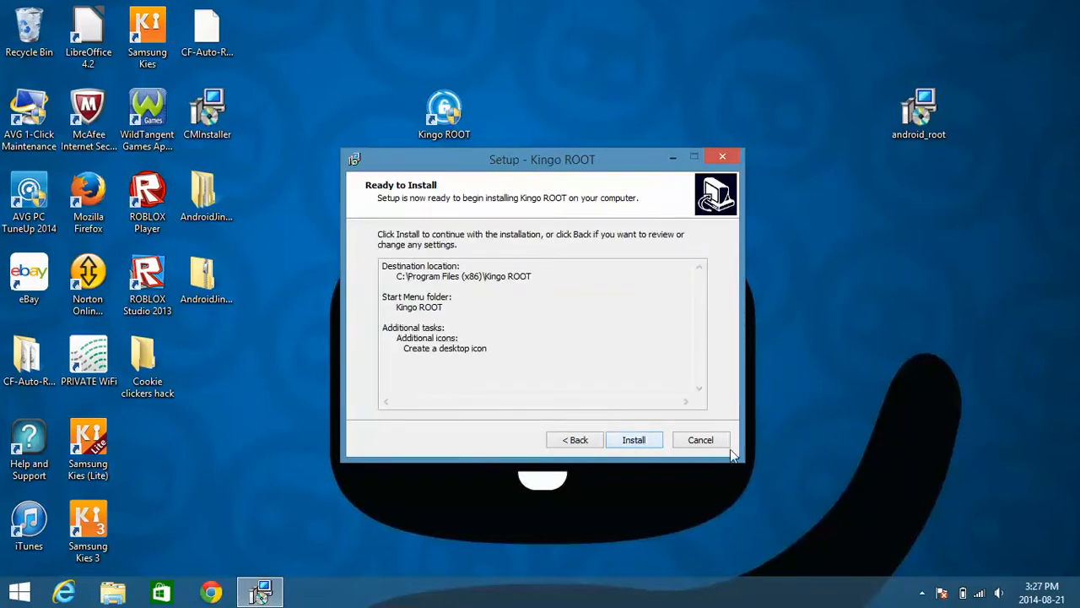
click(701, 440)
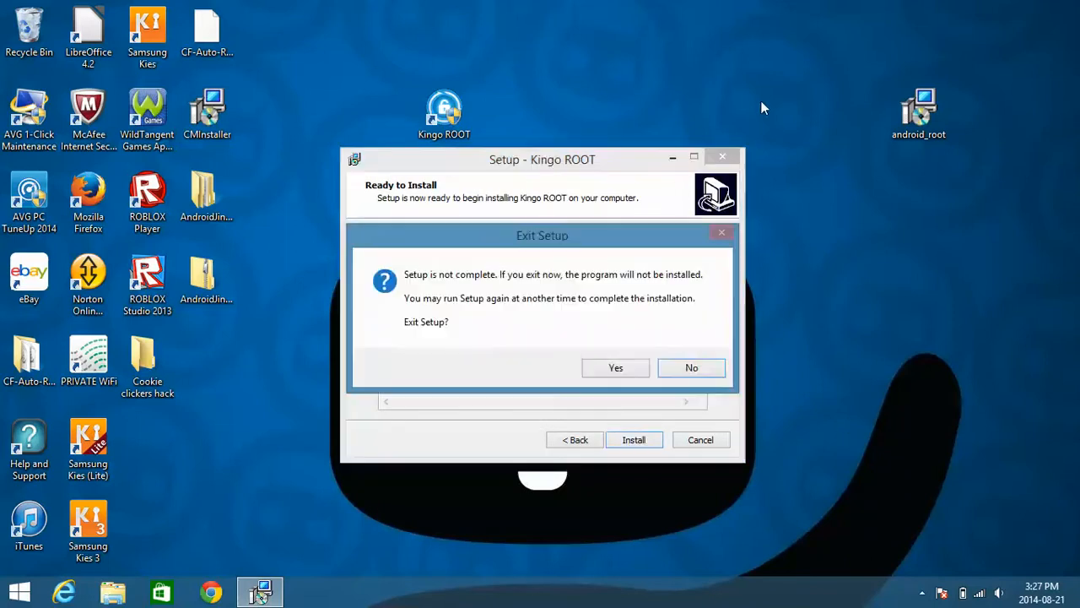
click(615, 367)
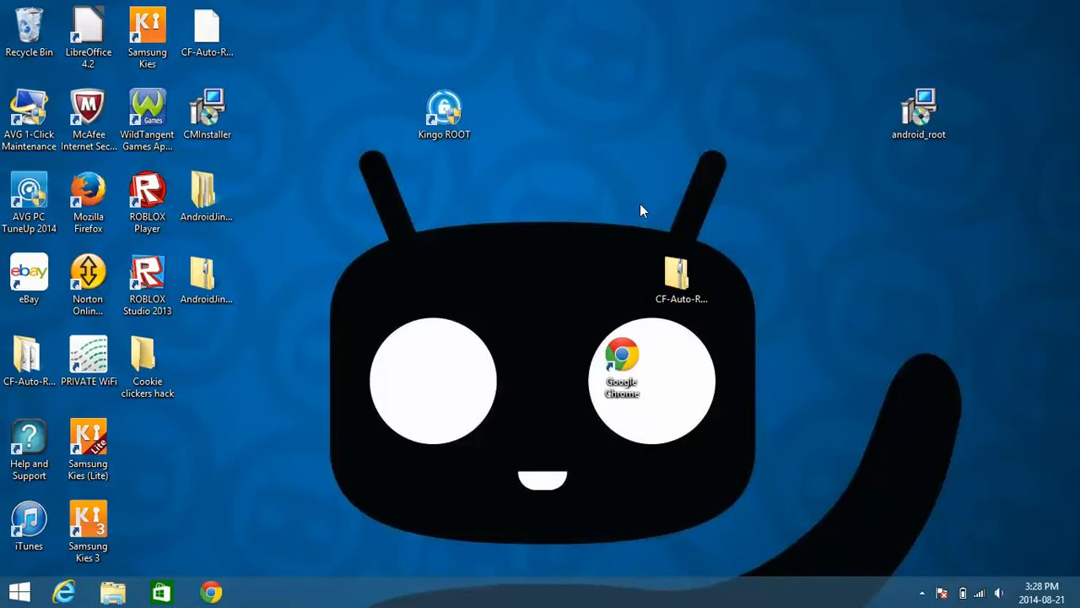
mouse_move(564, 110)
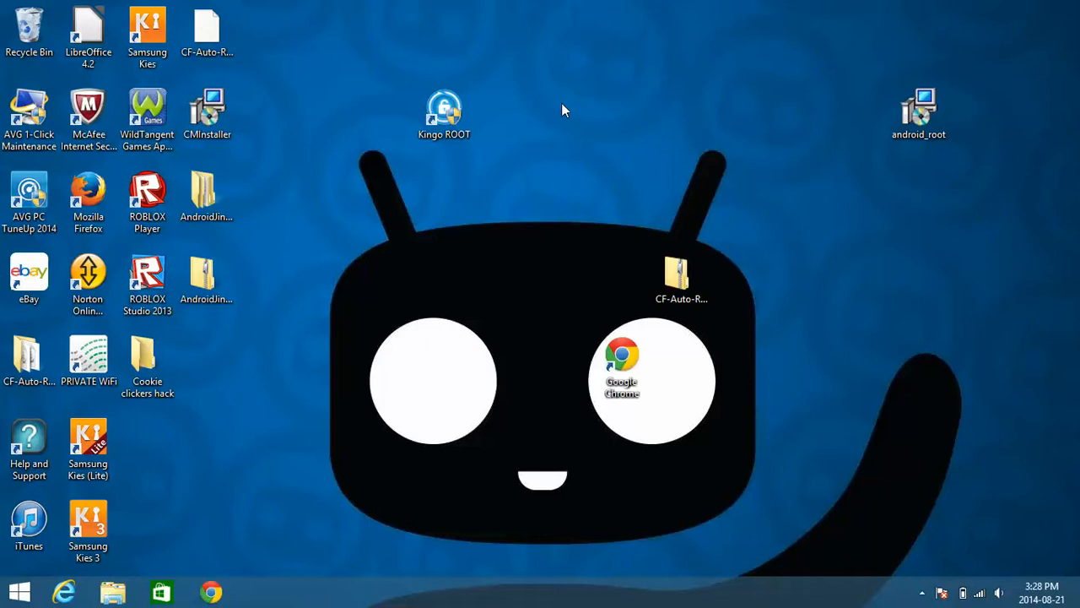
Start Kingo ROOT from its desktop shortcut, showing the USB debugging instructions
click(444, 108)
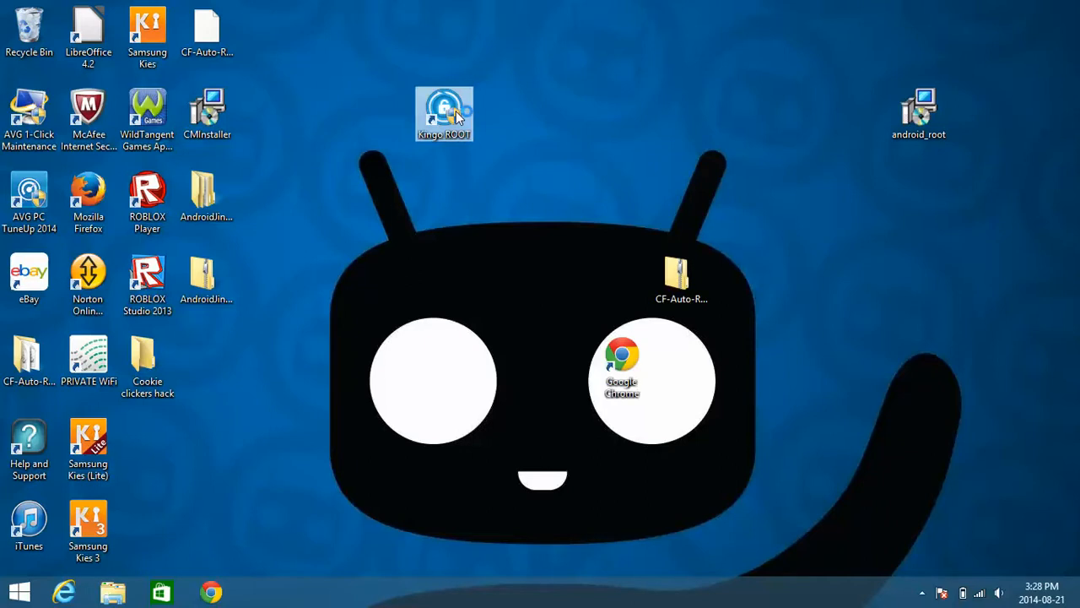
double_click(444, 109)
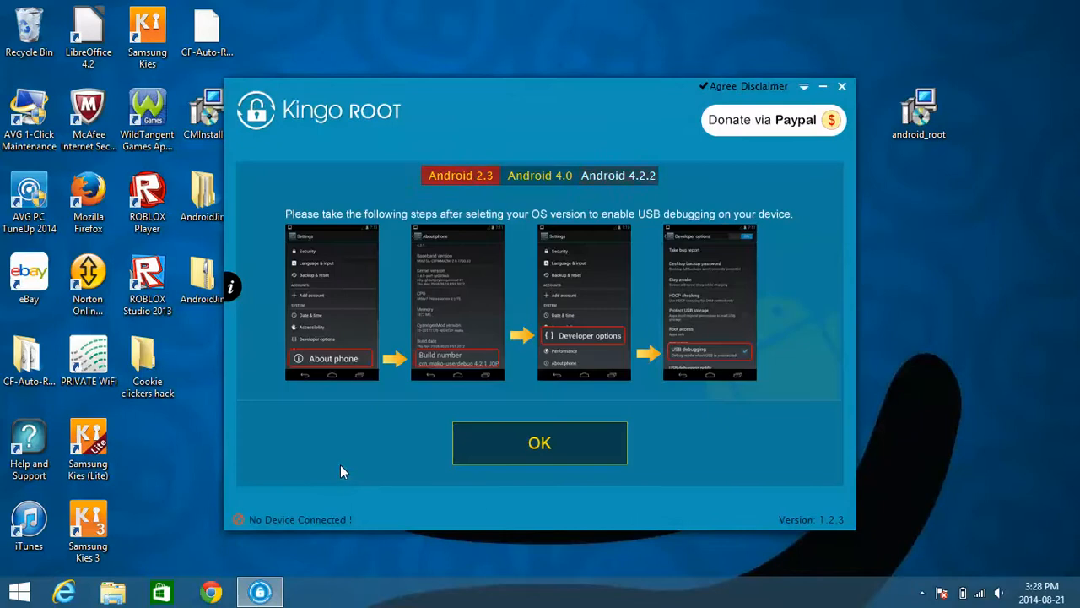
click(618, 174)
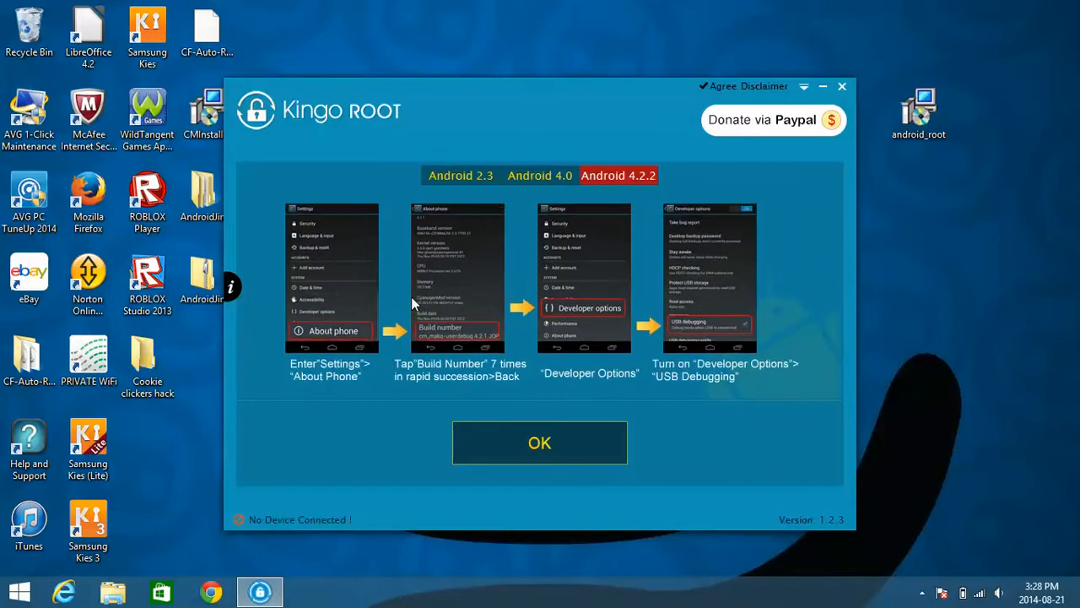
mouse_move(379, 323)
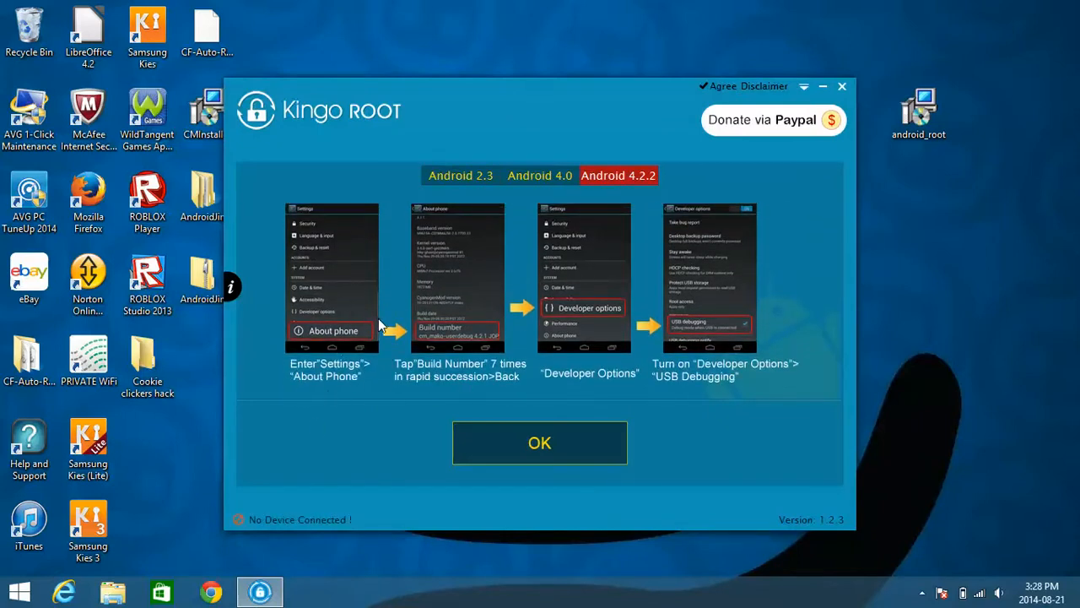
mouse_move(431, 338)
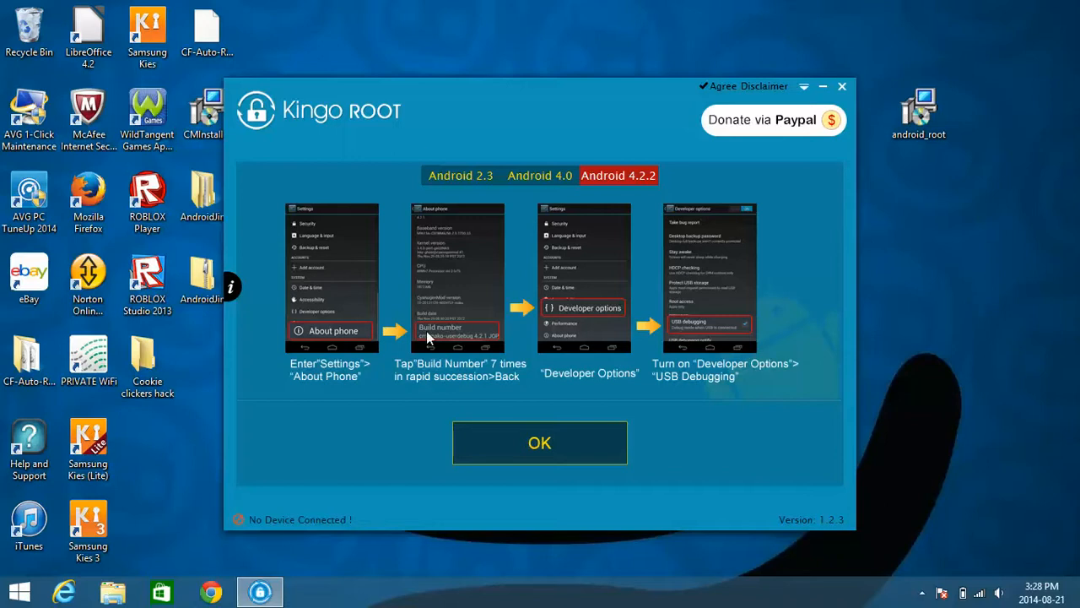
mouse_move(449, 336)
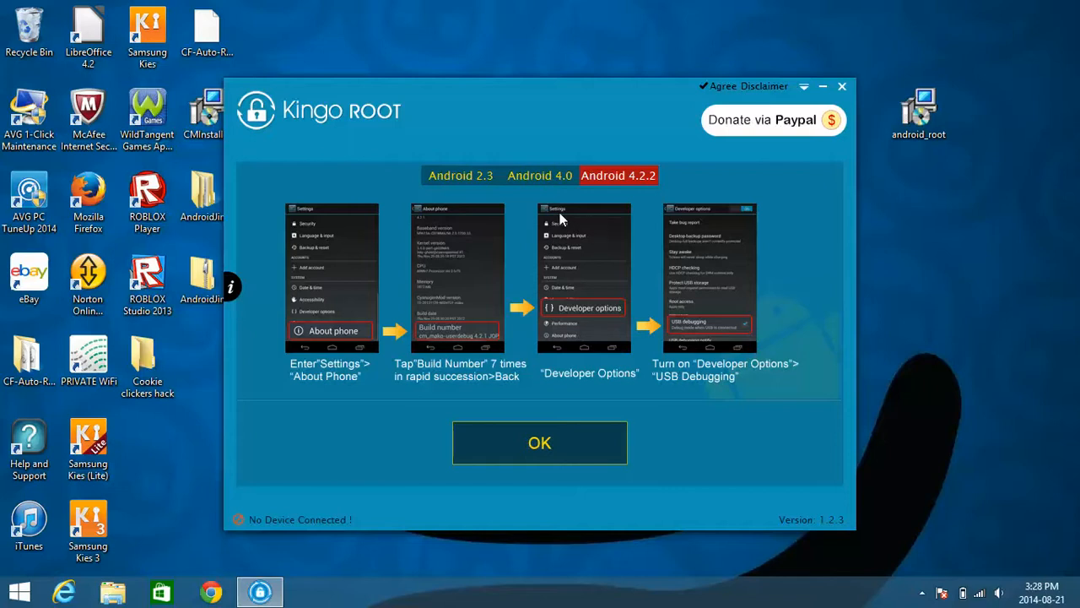
mouse_move(595, 314)
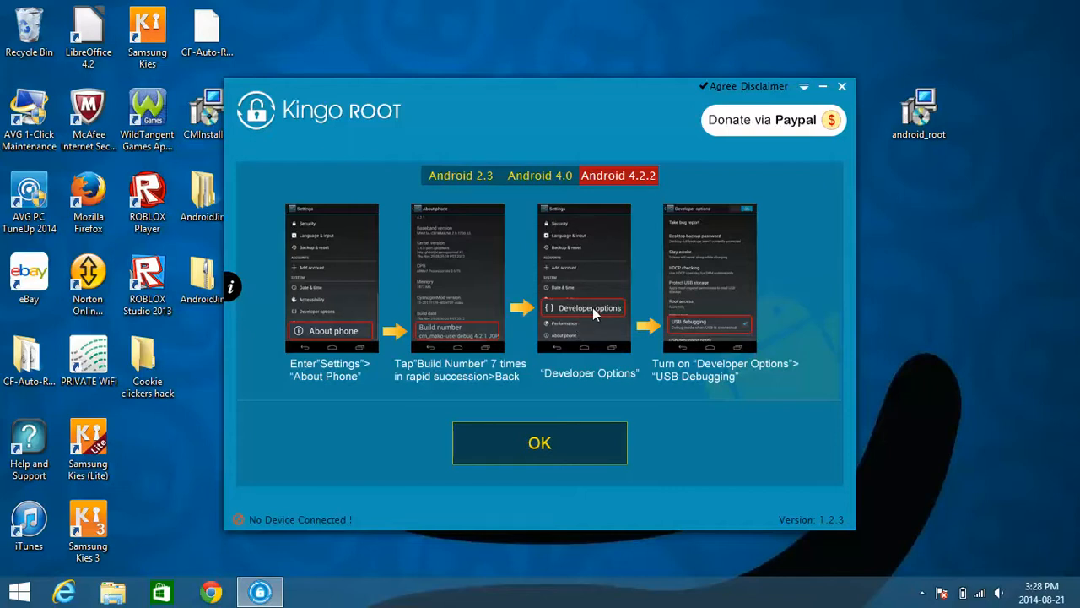
mouse_move(462, 334)
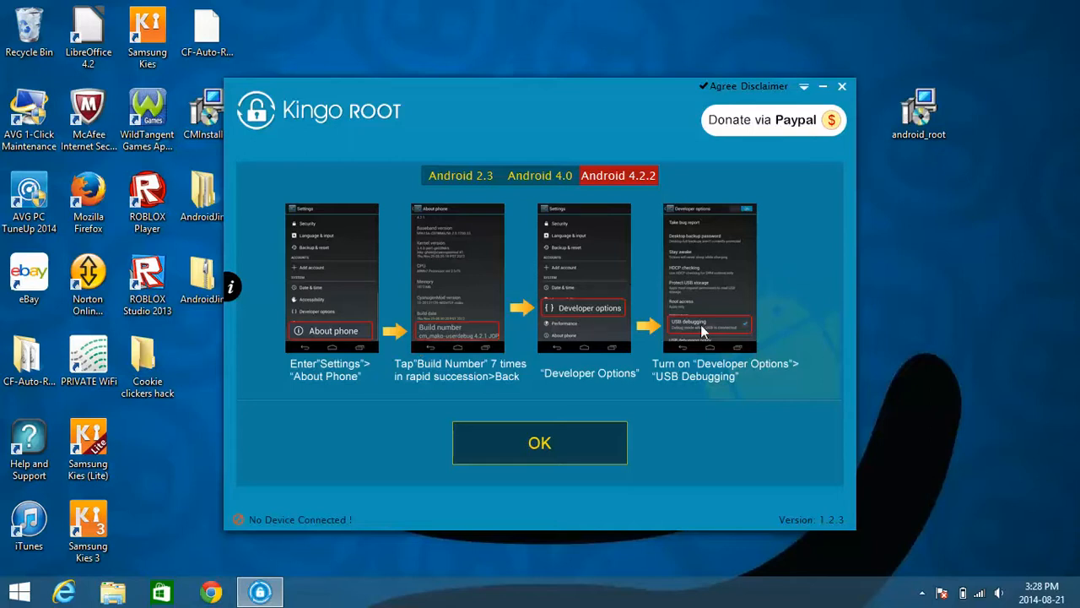
mouse_move(705, 328)
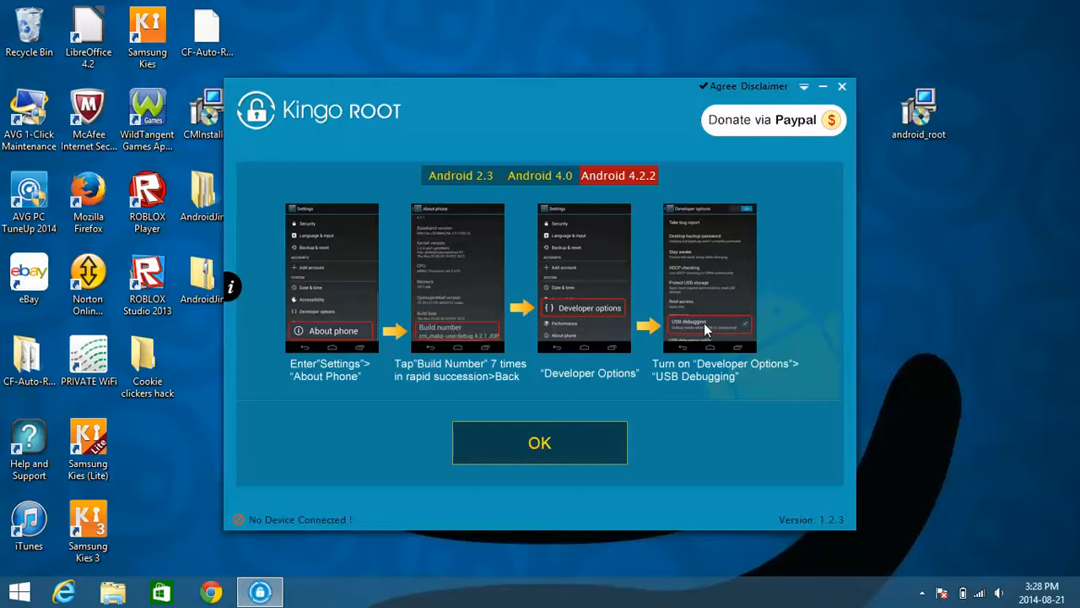
mouse_move(699, 331)
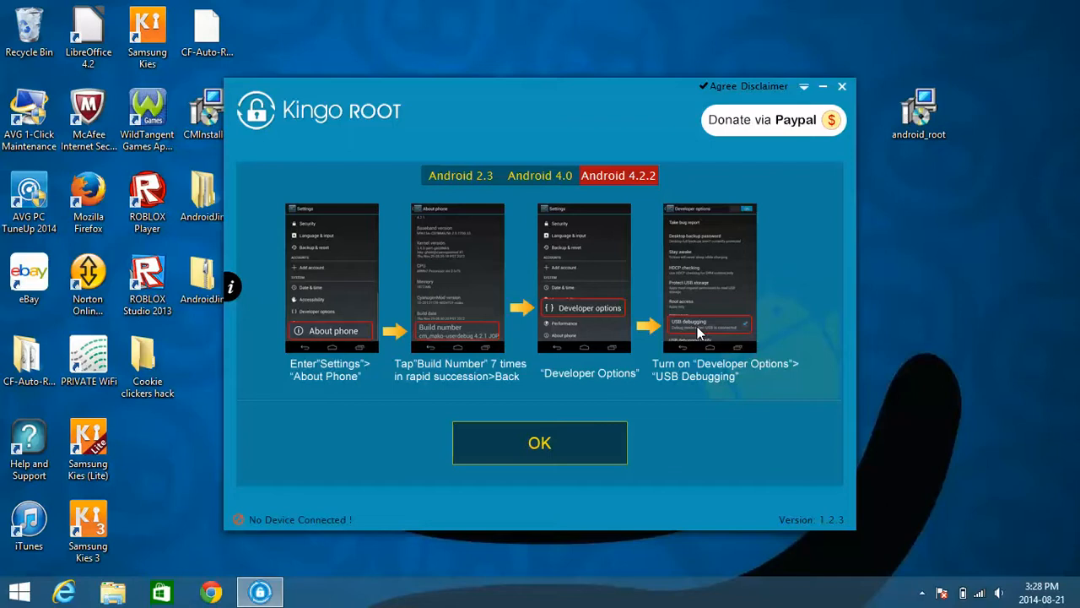
mouse_move(698, 354)
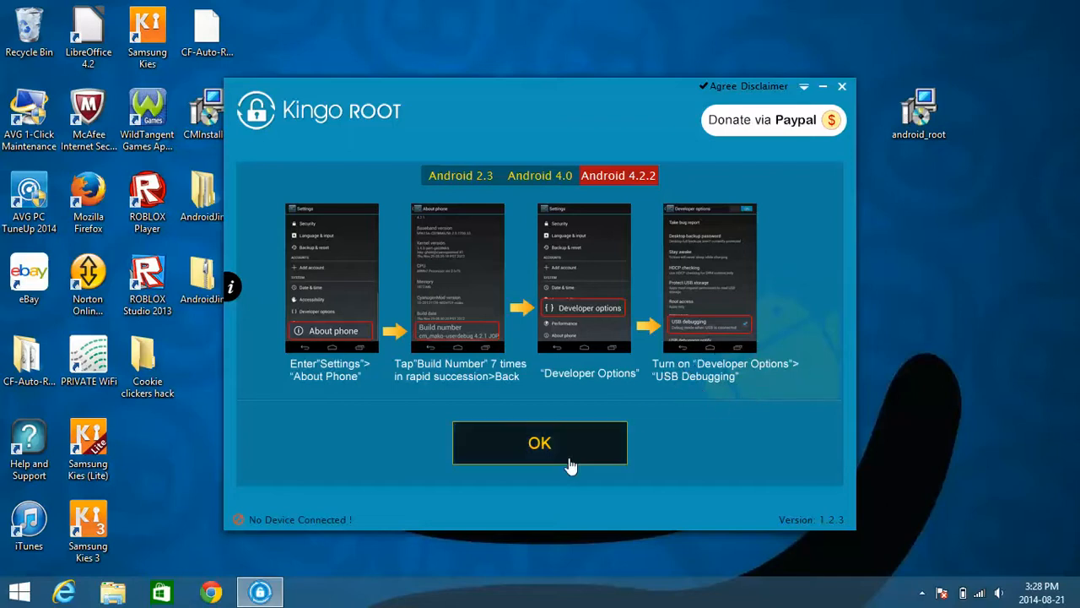
Dismiss the USB debugging guide so Kingo ROOT waits for a USB-connected device
click(539, 442)
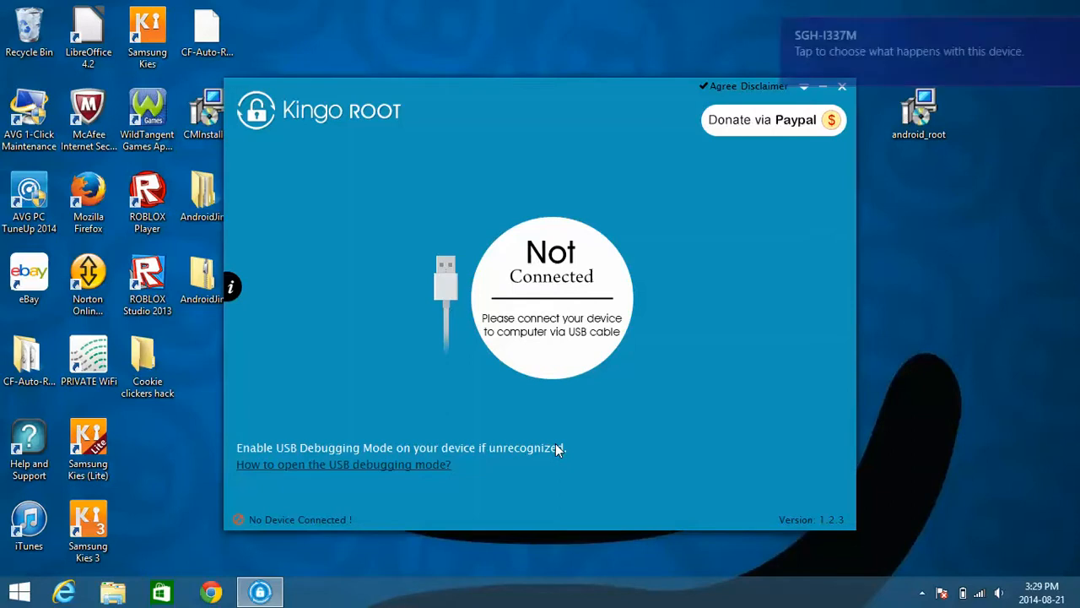
mouse_move(581, 383)
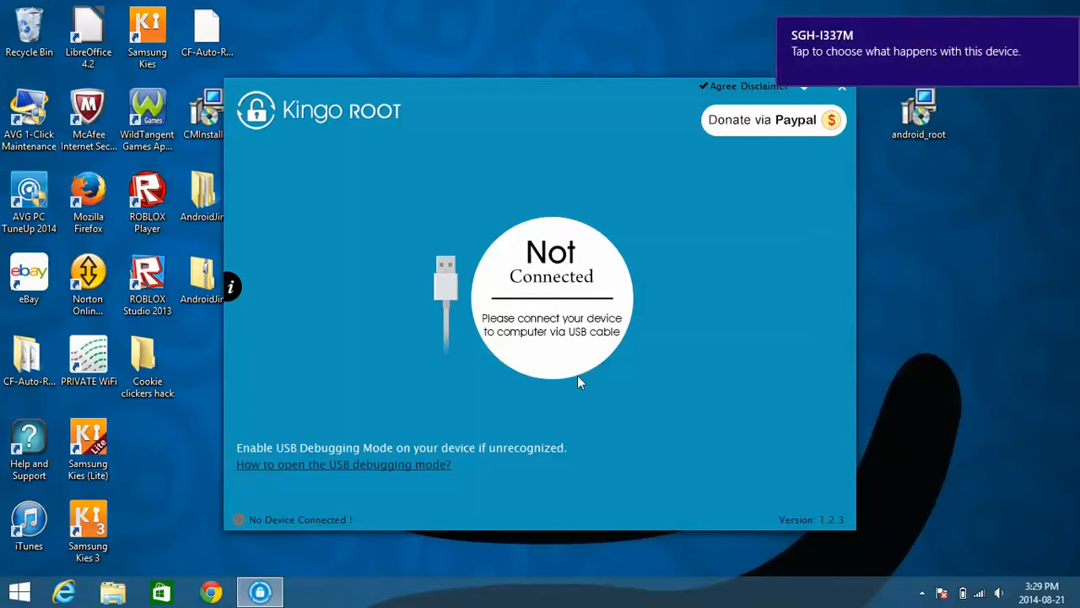
mouse_move(564, 266)
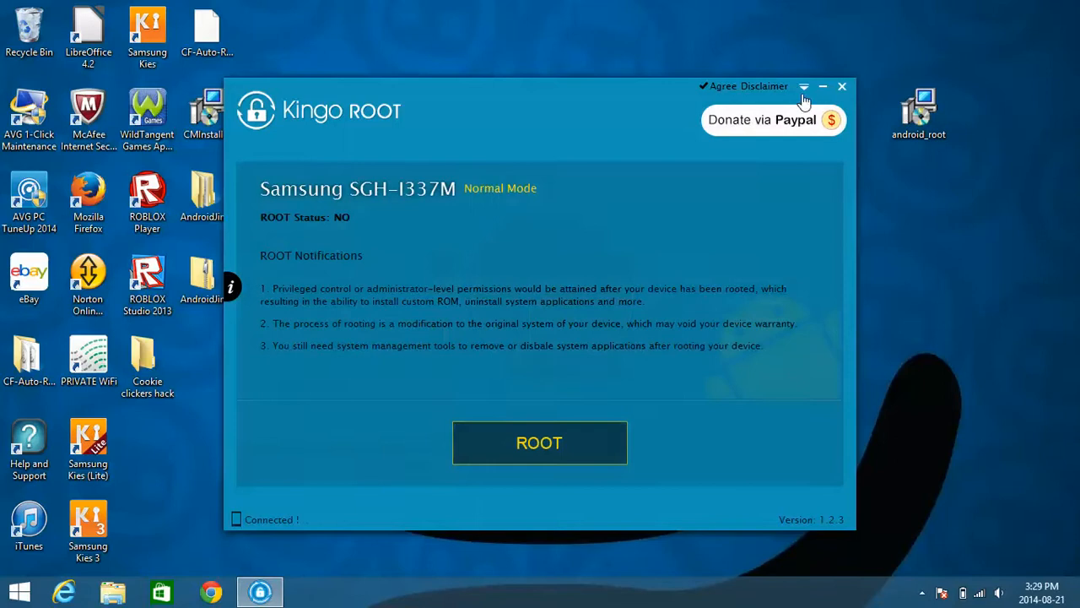
Minimise the Kingo ROOT window after it recognises the Samsung SGH-I337M
click(851, 87)
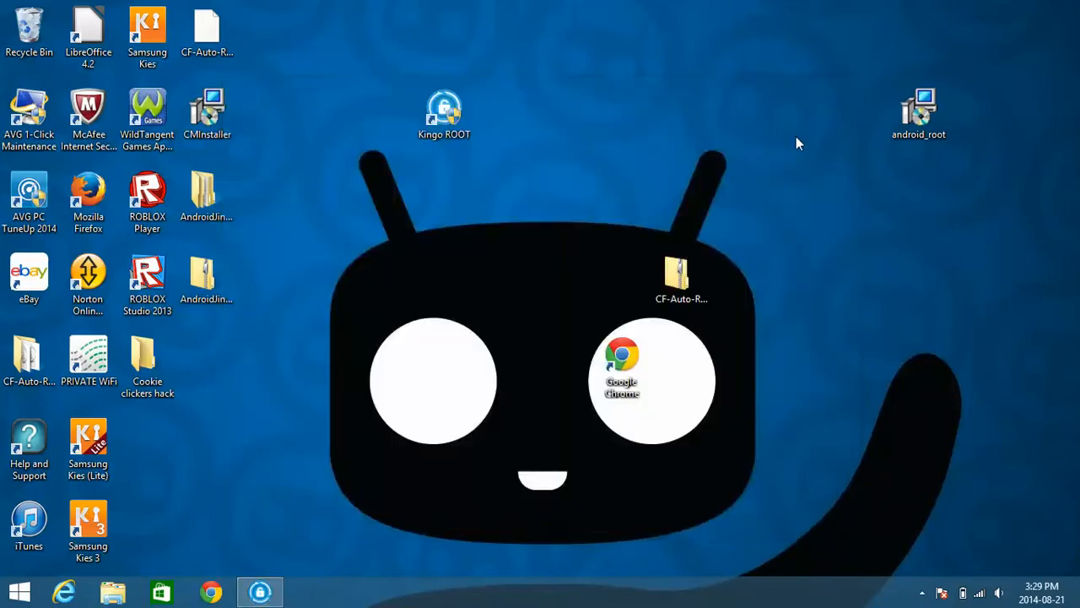
mouse_move(585, 378)
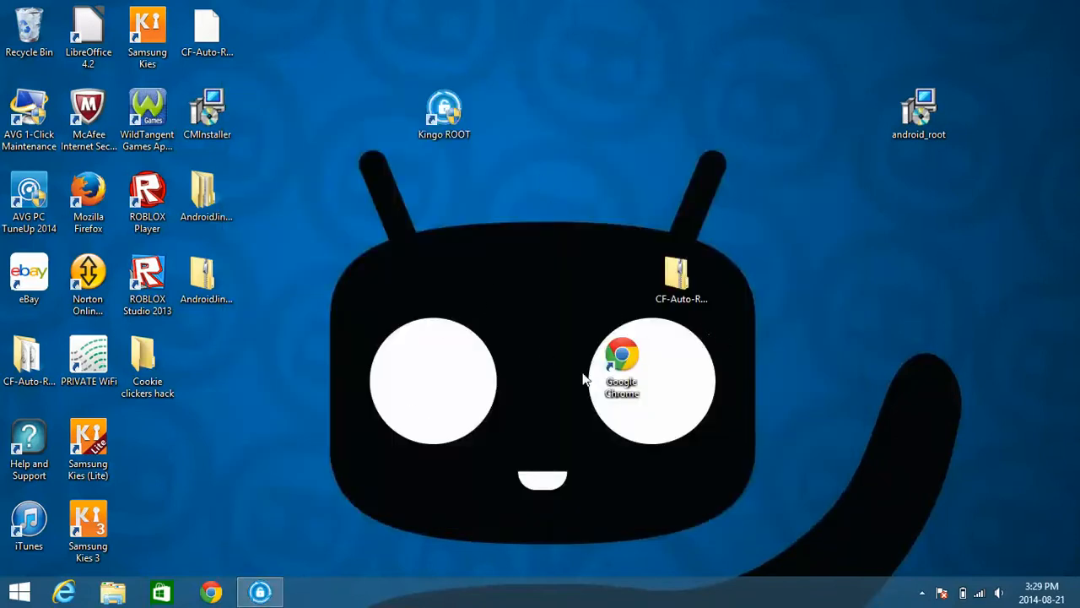
mouse_move(295, 440)
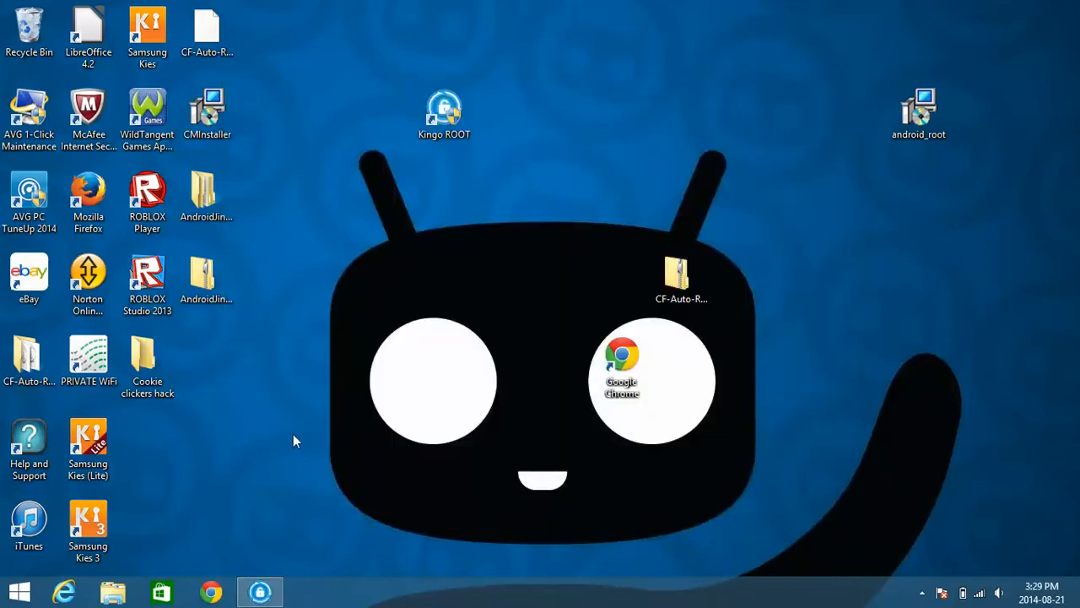
mouse_move(361, 364)
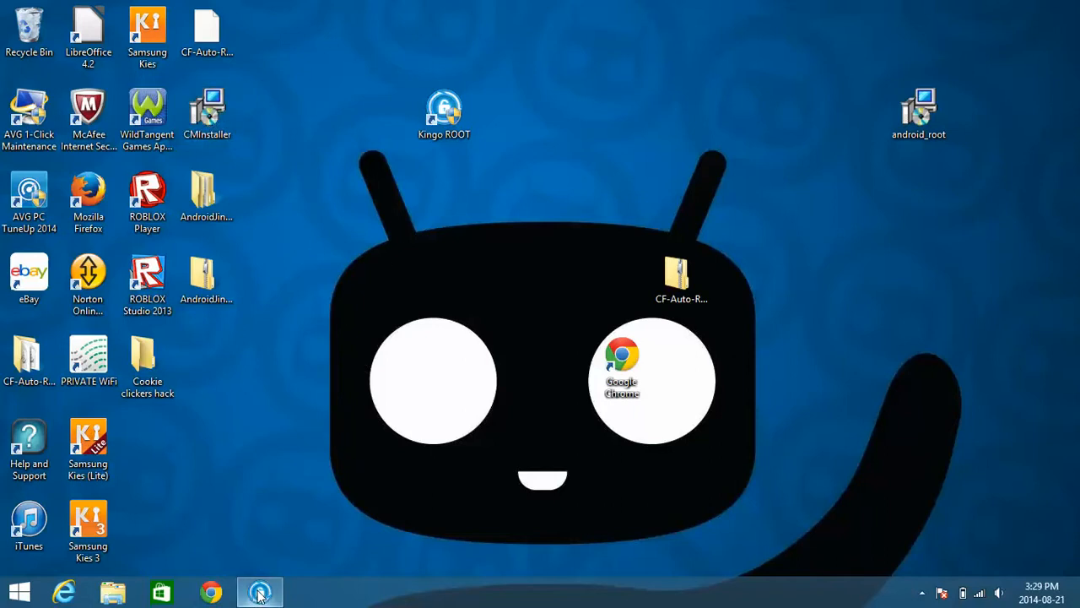
Restore Kingo ROOT from the taskbar, showing the SGH-I337M in Normal Mode, root status NO
click(259, 590)
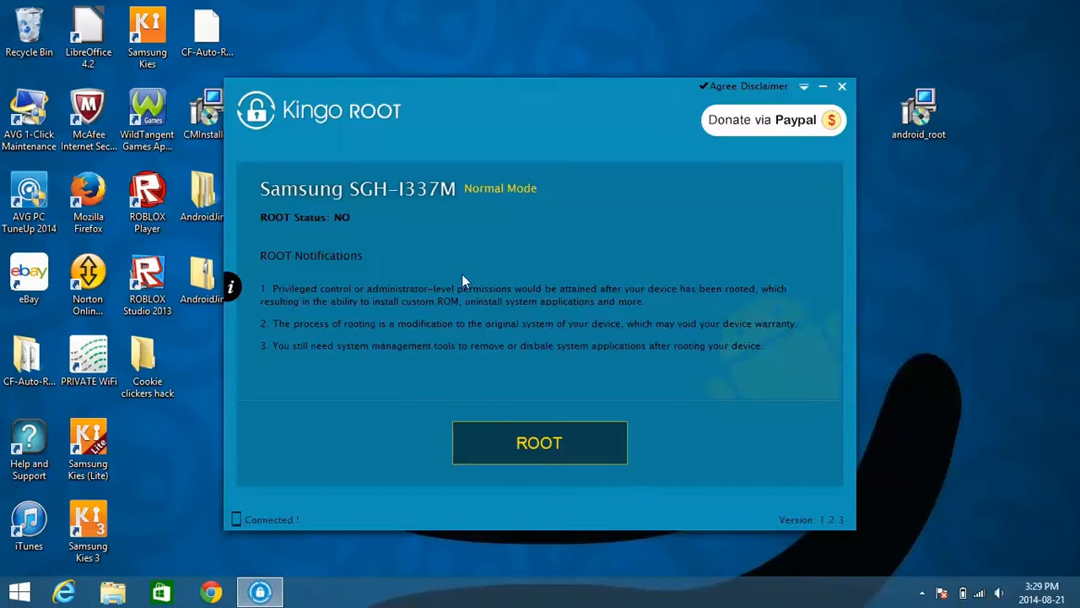
mouse_move(561, 279)
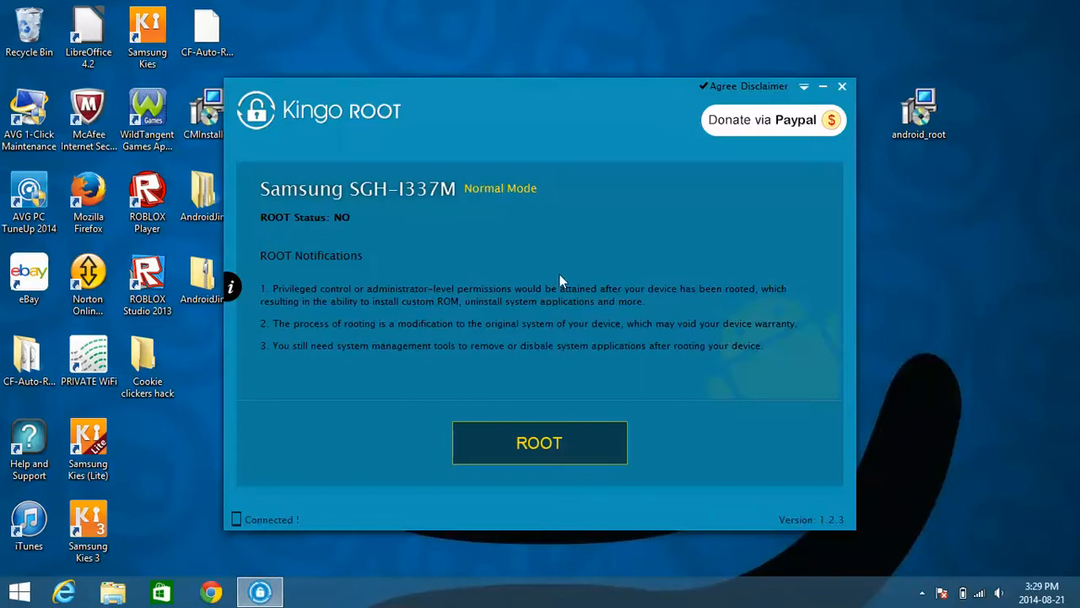
mouse_move(280, 279)
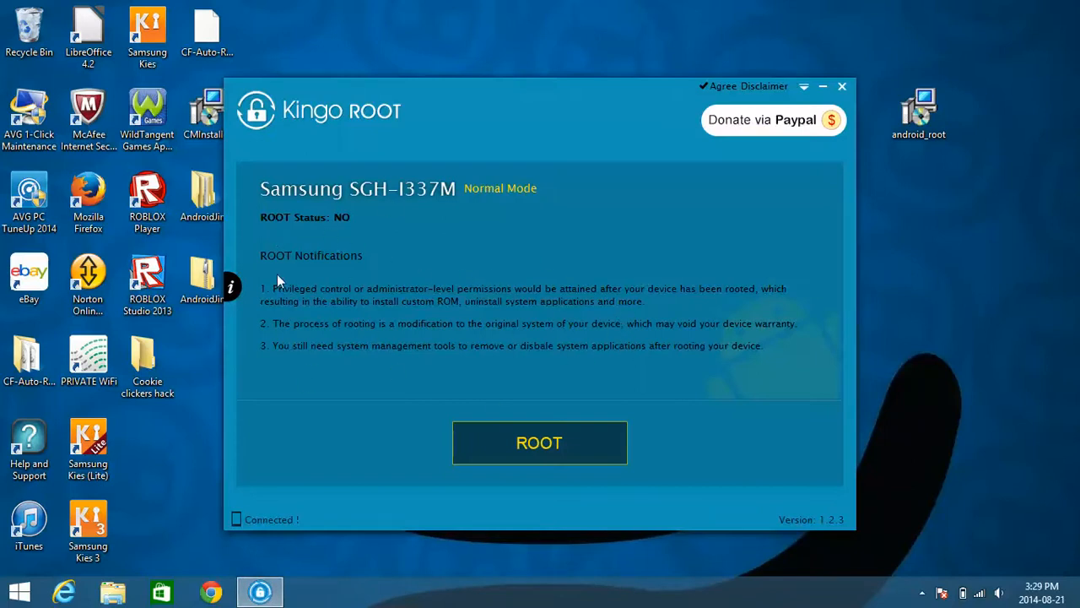
mouse_move(348, 218)
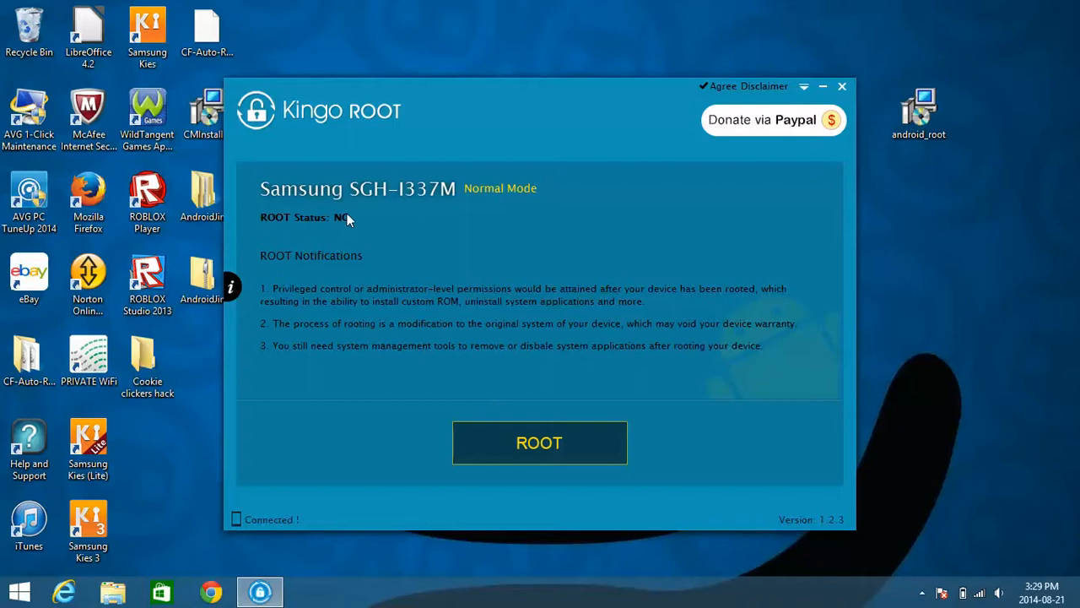
mouse_move(278, 249)
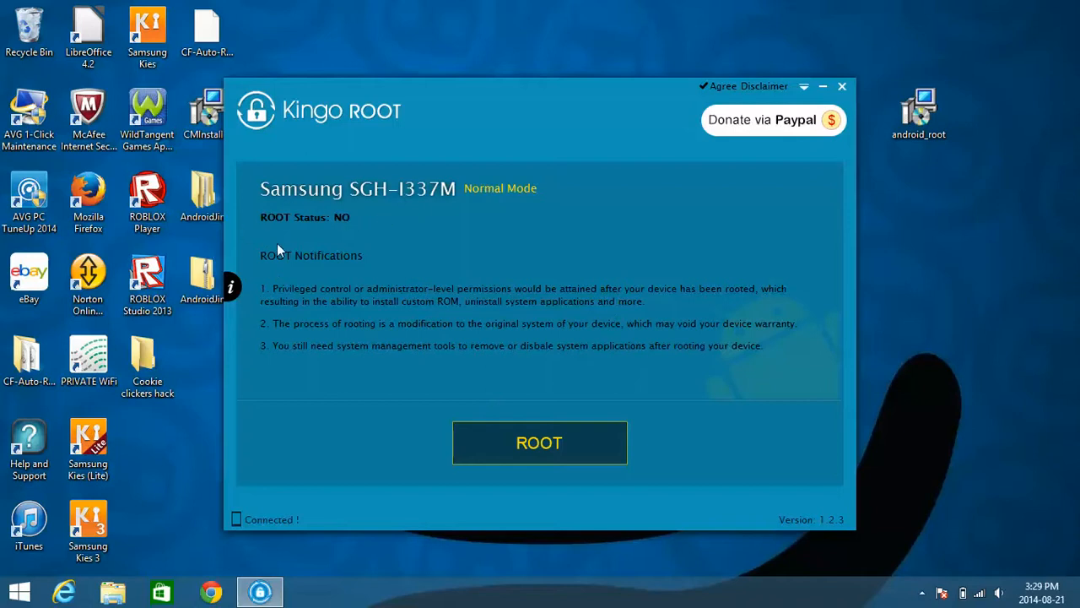
mouse_move(327, 249)
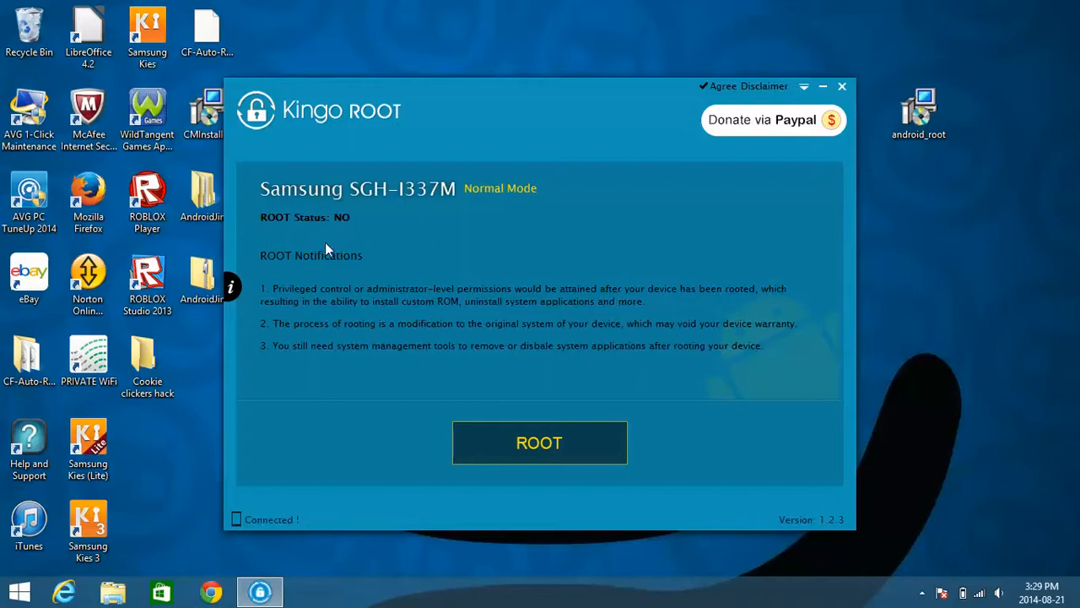
mouse_move(492, 217)
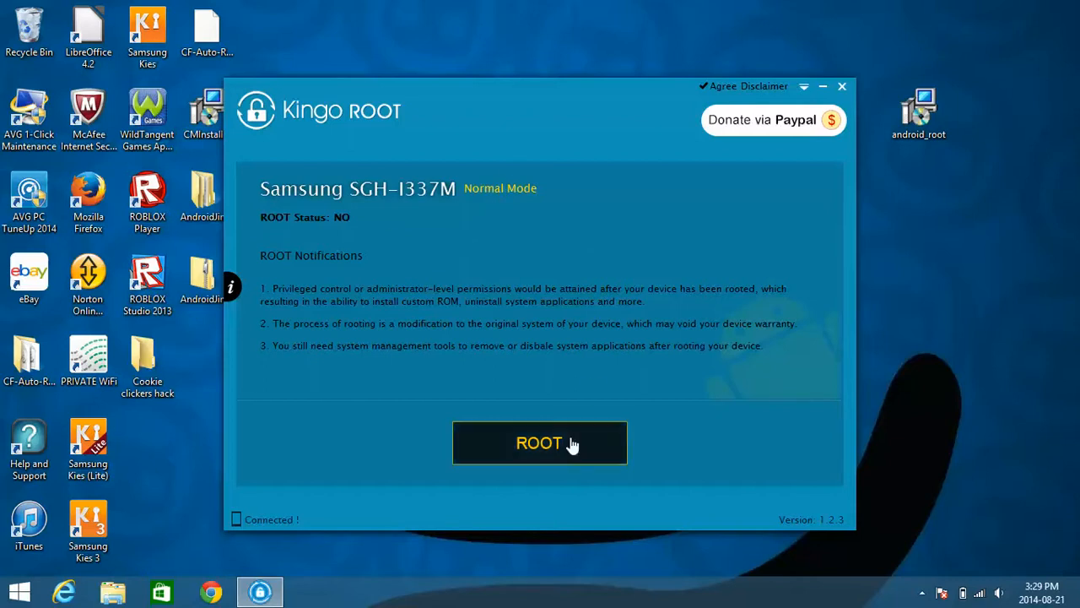
Start rooting the Samsung SGH-I337M with the ROOT button
click(539, 442)
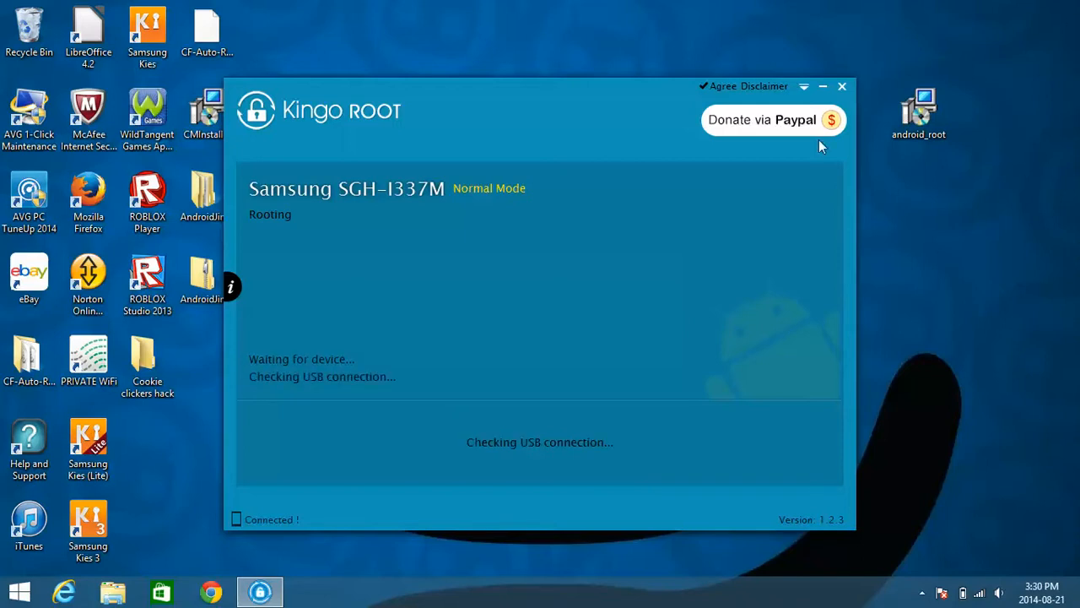
mouse_move(468, 300)
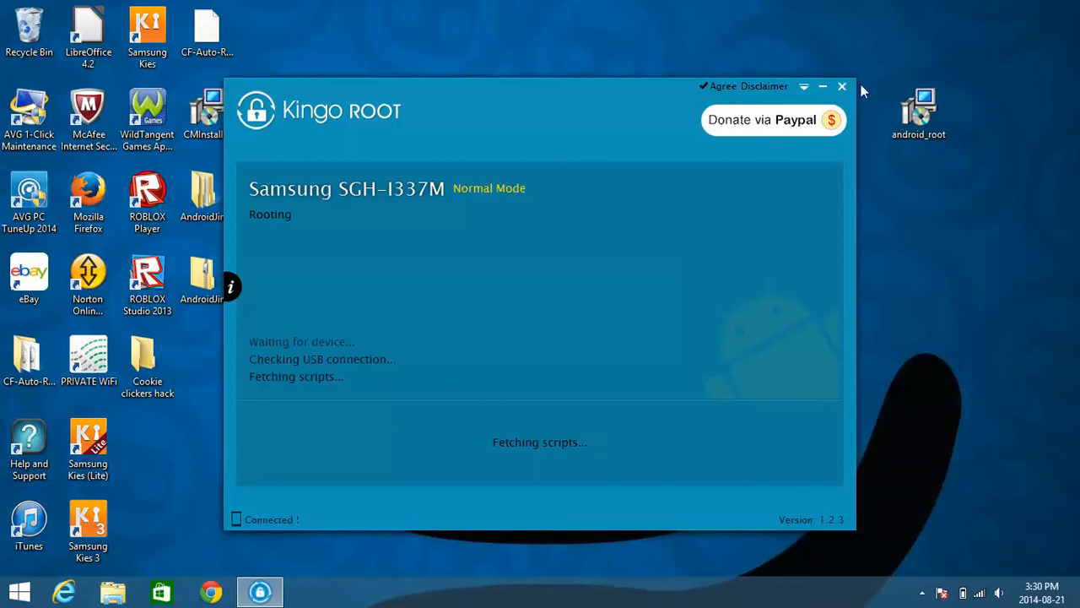
Close Kingo ROOT entirely and reveal the hidden system tray icons
click(849, 86)
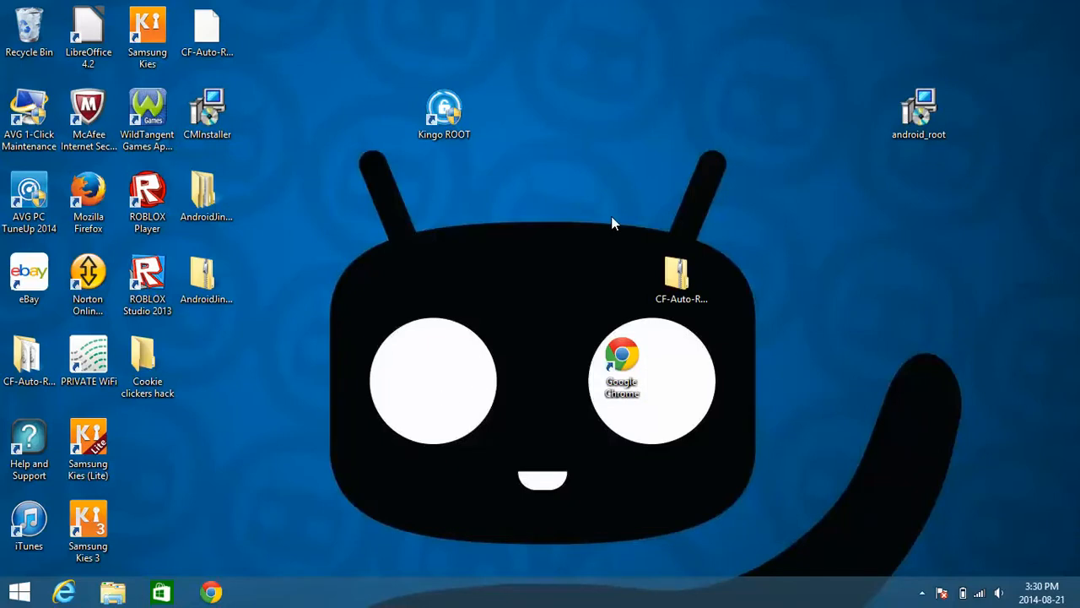
mouse_move(416, 255)
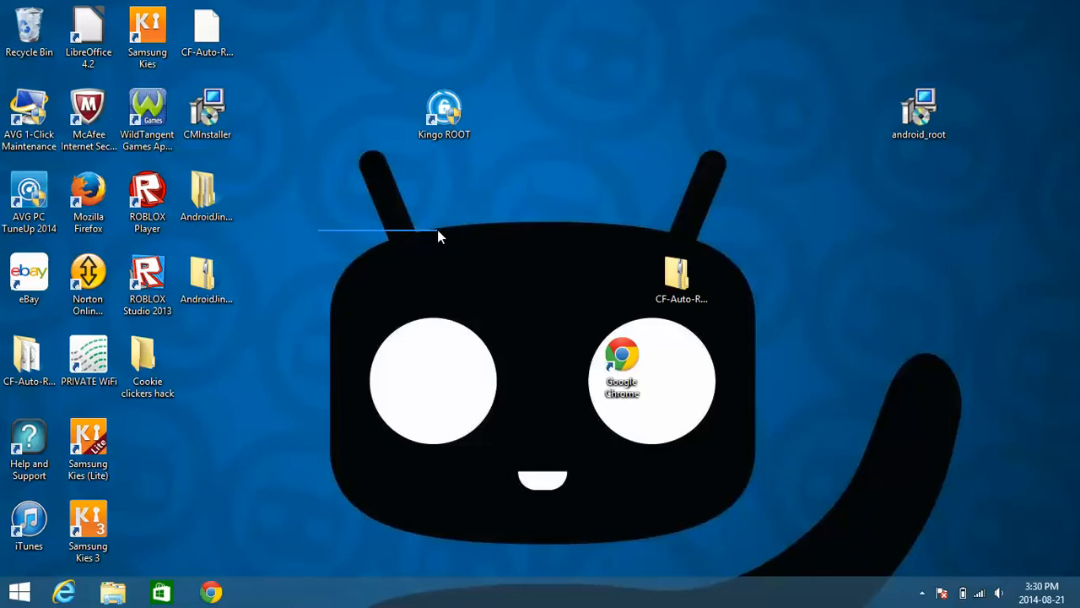
mouse_move(449, 238)
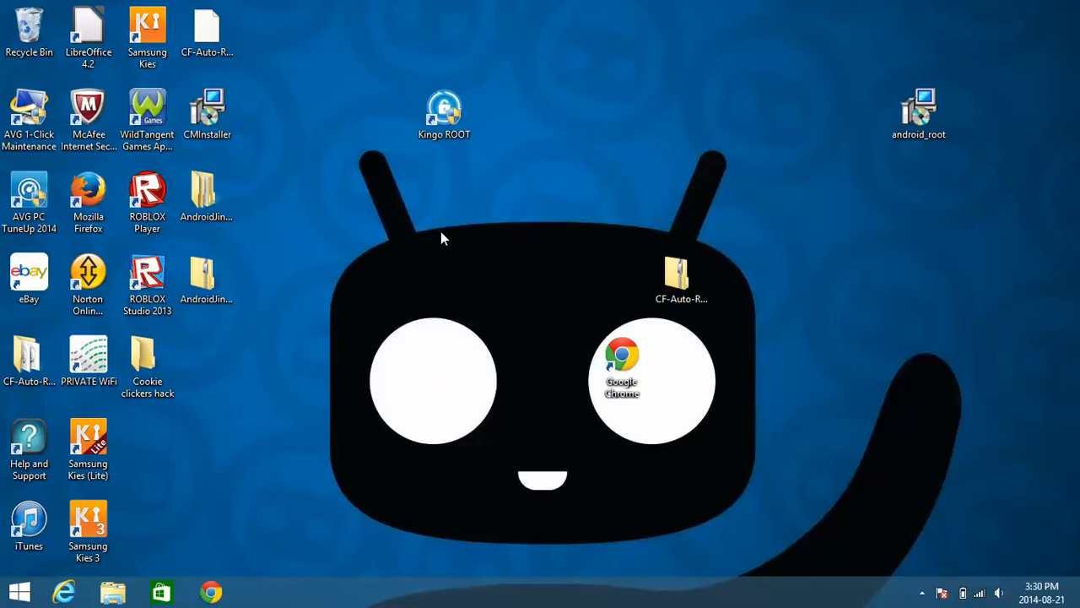
click(922, 590)
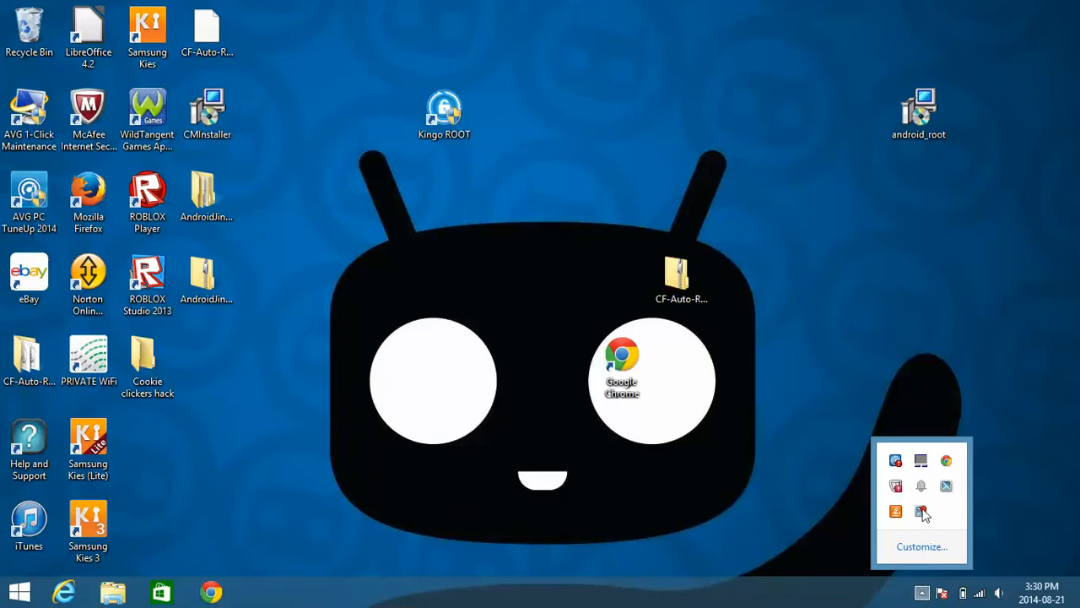
mouse_move(924, 513)
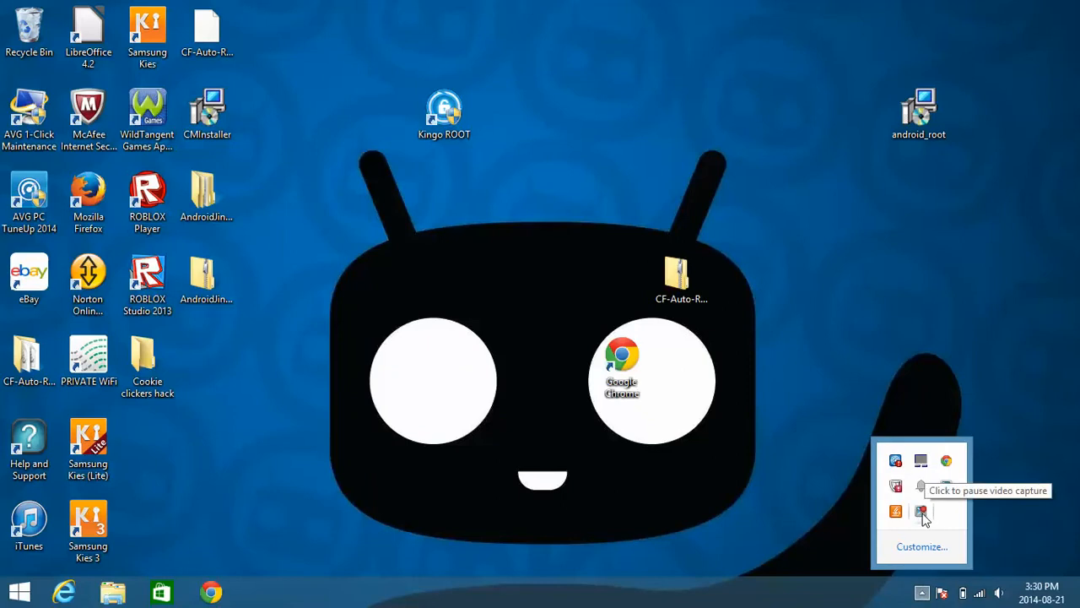